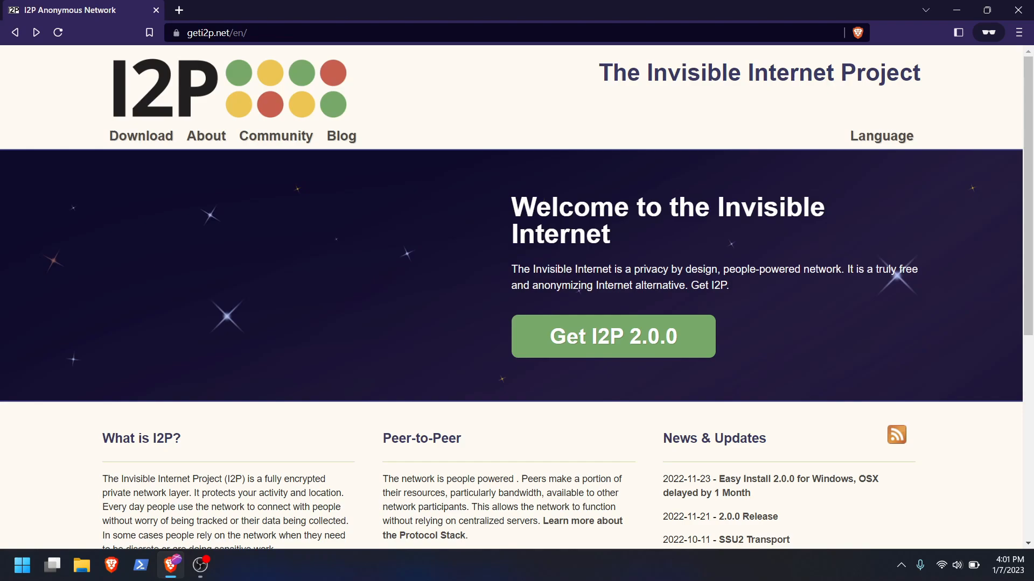
{"action": "mouse_move", "coordinate": [613, 336]}
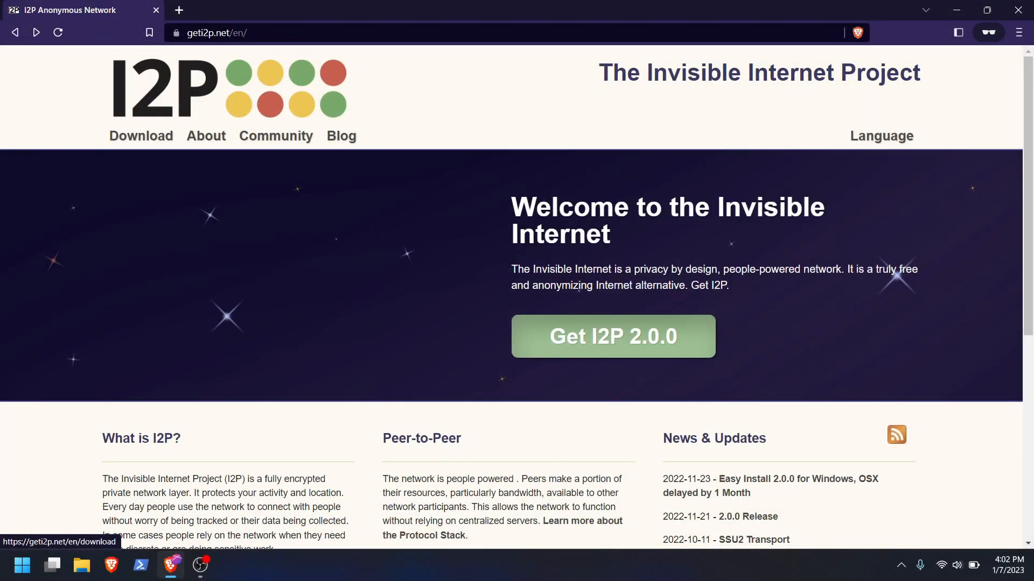
Open the Get I2P 2.0.0 download page to see the Windows install options.
{"action": "left_click", "coordinate": [611, 336]}
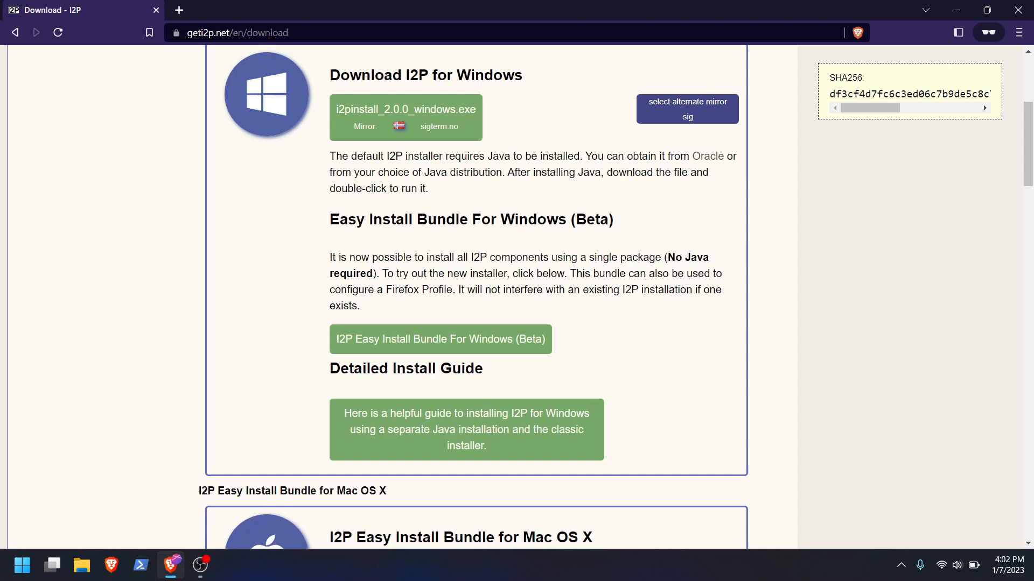
{"action": "mouse_move", "coordinate": [440, 338]}
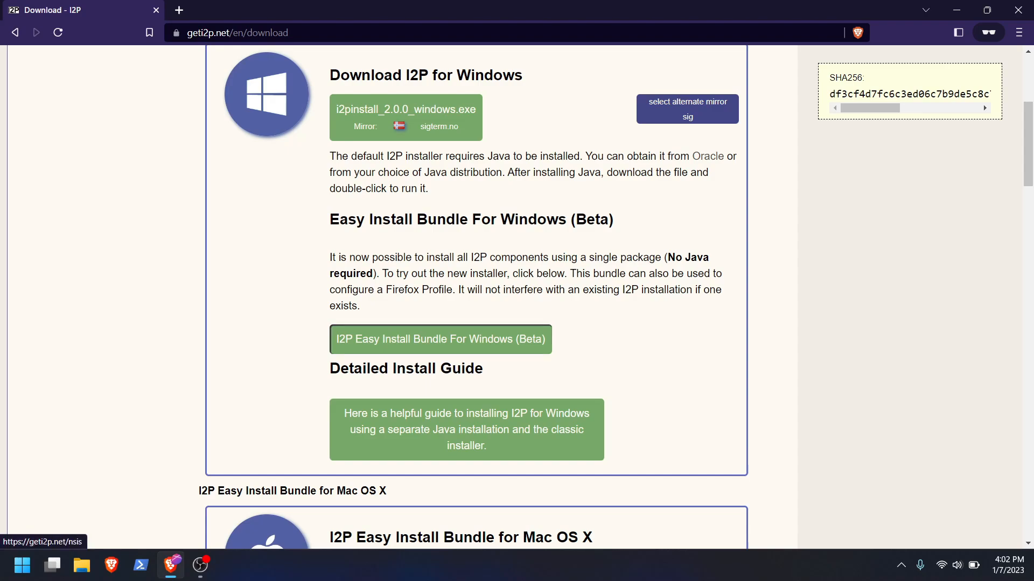
Open the Easy Install Bundle For Windows (Beta) page and read its requirements and usage.
{"action": "left_click", "coordinate": [441, 339]}
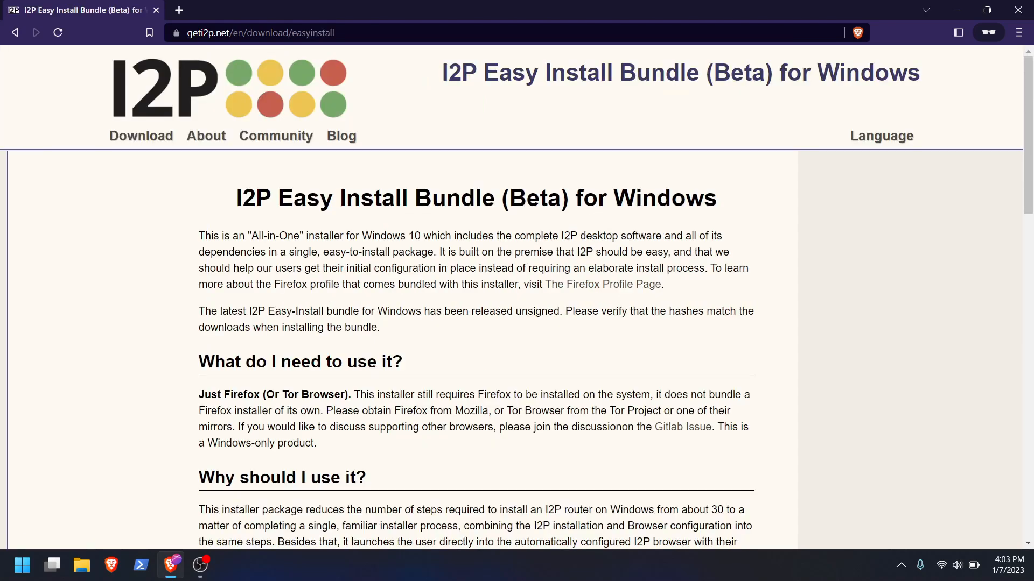
{"action": "scroll", "scroll_direction": "down", "scroll_amount": 3}
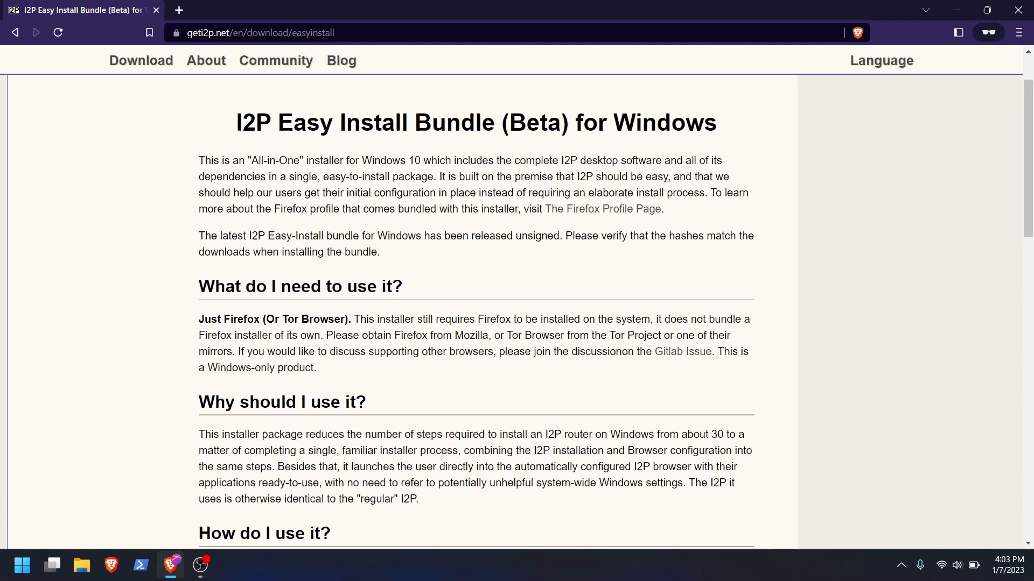
{"action": "scroll", "scroll_direction": "up", "scroll_amount": 3}
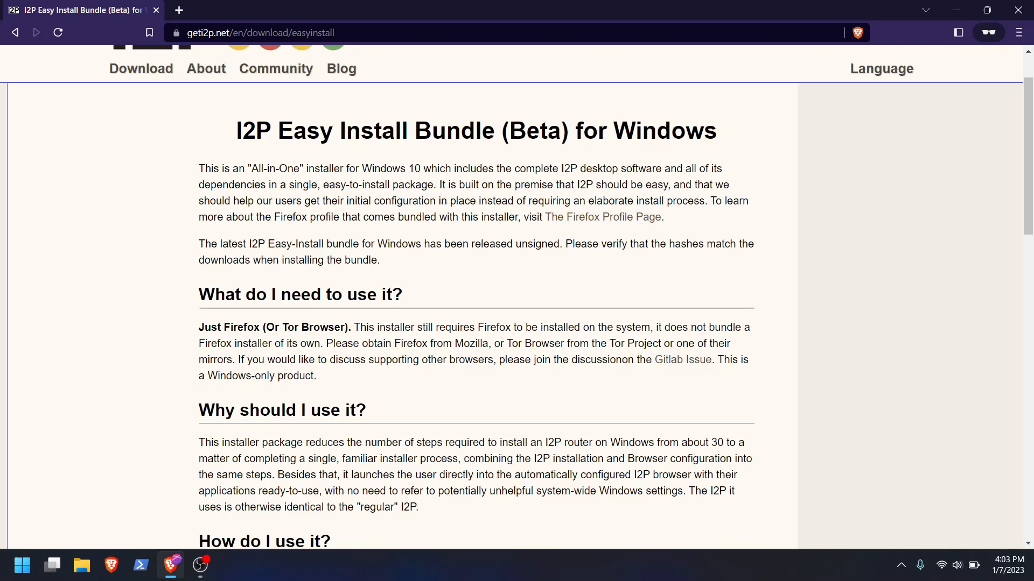
{"action": "scroll", "scroll_direction": "down", "scroll_amount": 3}
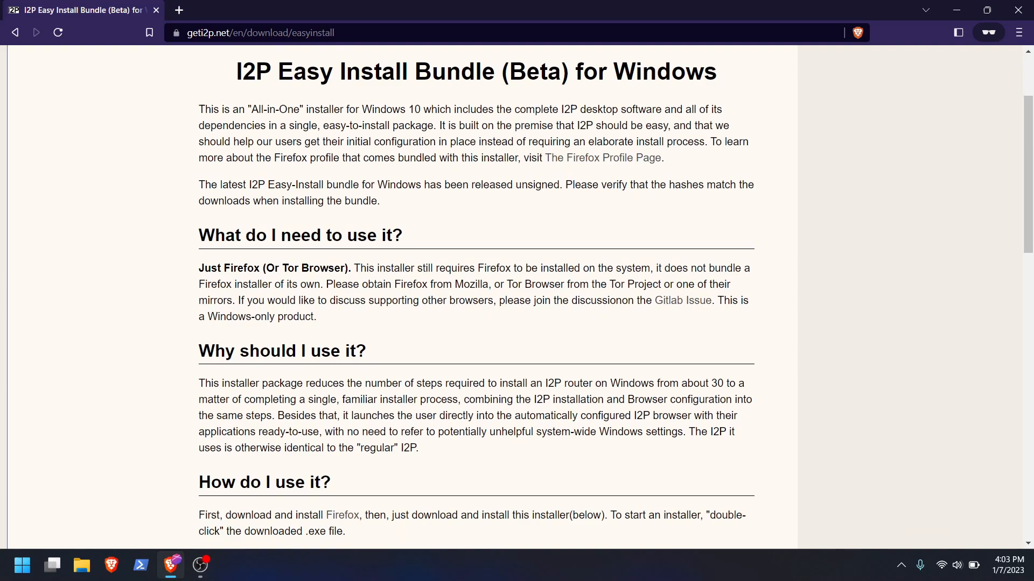
{"action": "scroll", "scroll_direction": "down", "scroll_amount": 3}
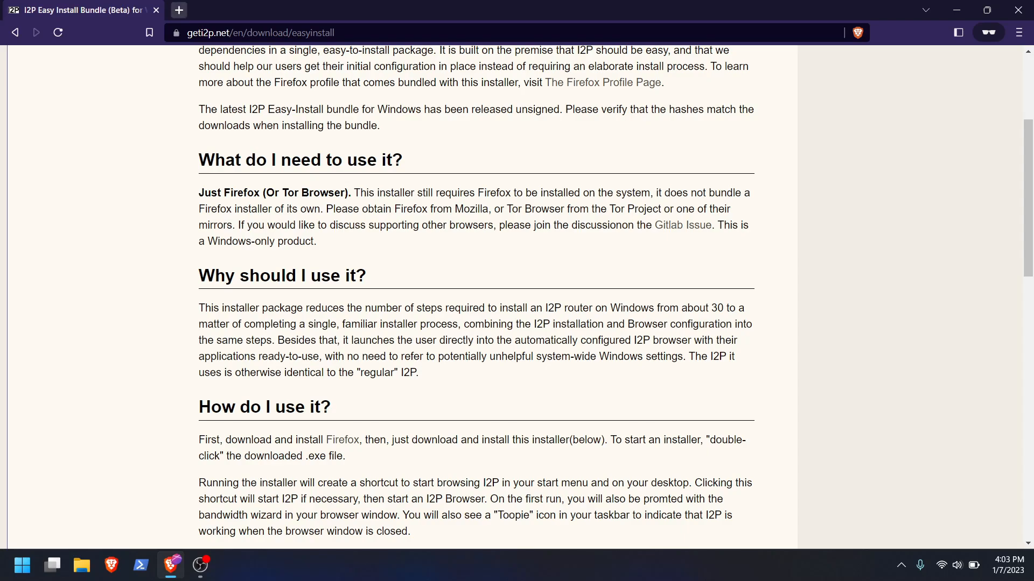
Search 'download tor' and save the Tor Browser Windows installer from torproject.org.
{"action": "type", "text": "downl"}
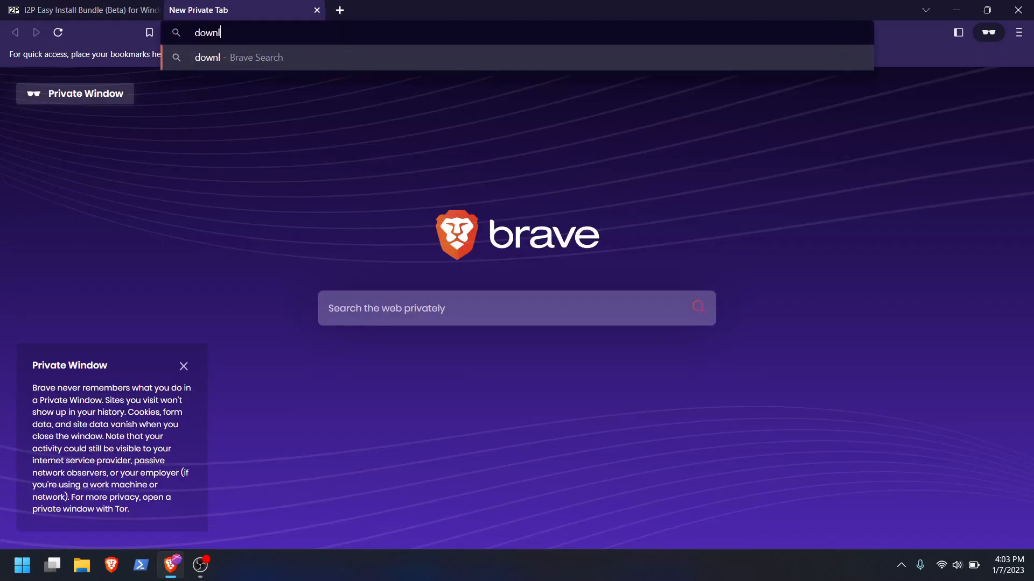
{"action": "key", "text": "Return"}
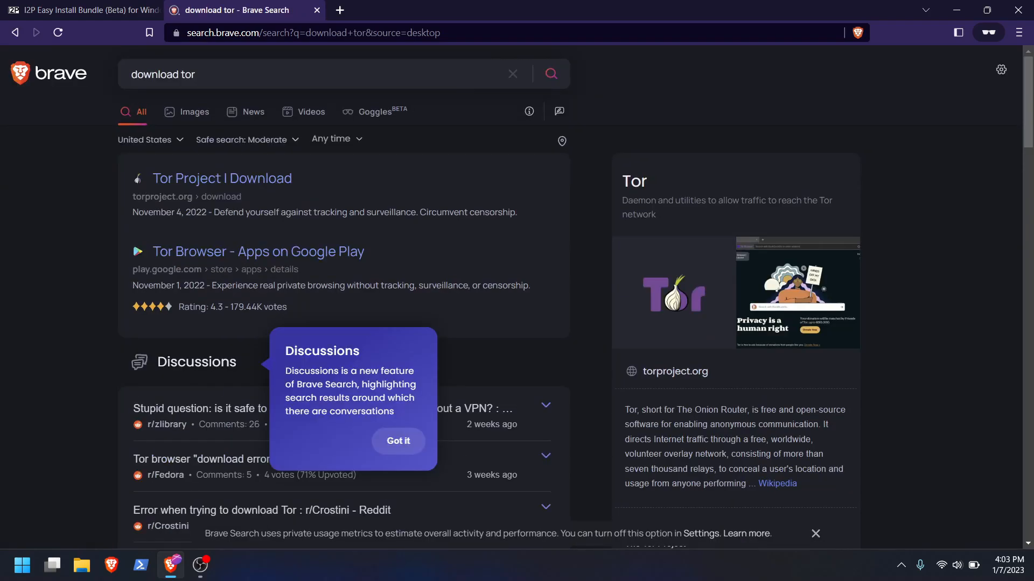
{"action": "left_click", "coordinate": [221, 179]}
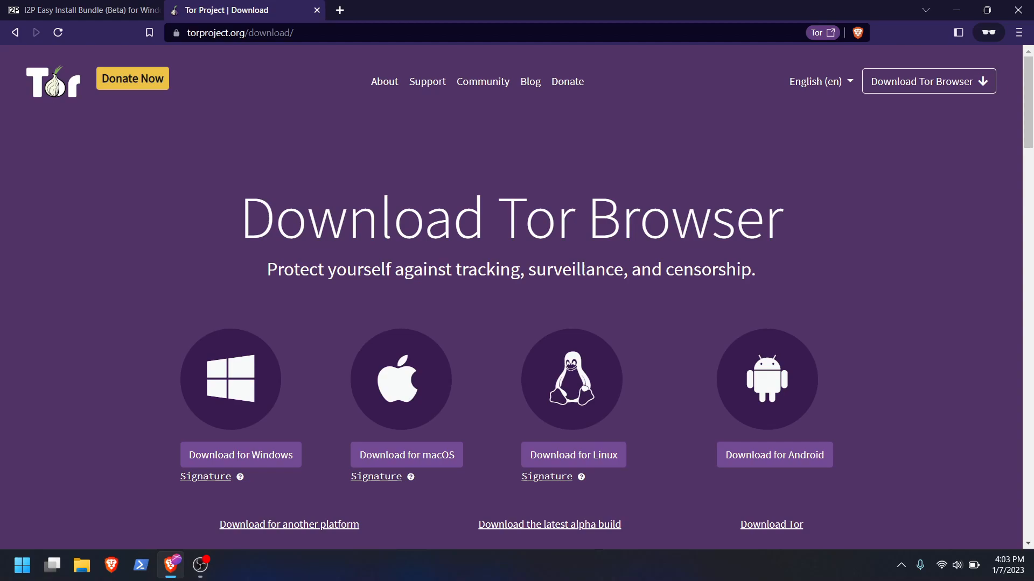
{"action": "scroll", "scroll_direction": "down", "scroll_amount": 3}
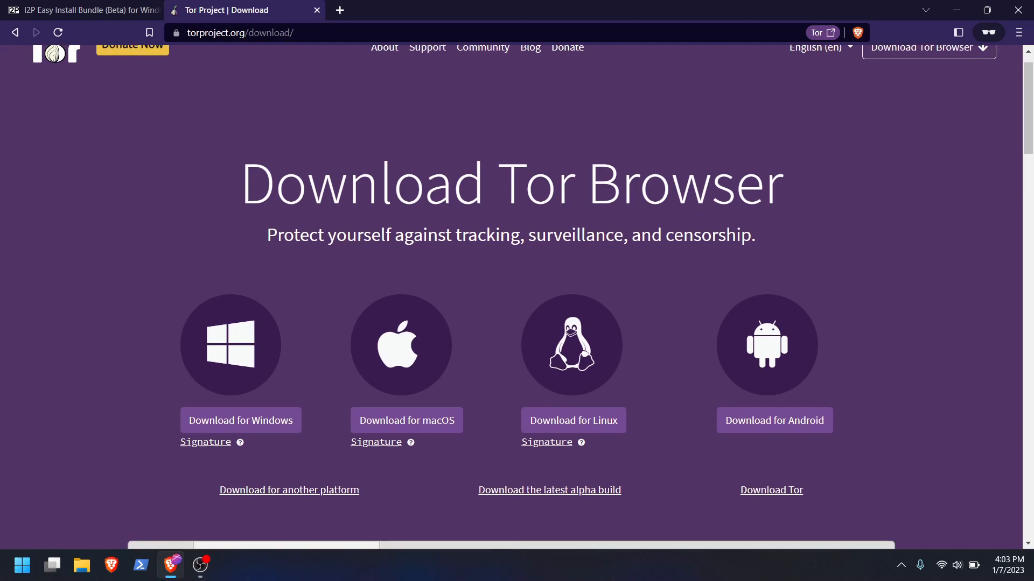
{"action": "left_click", "coordinate": [240, 420]}
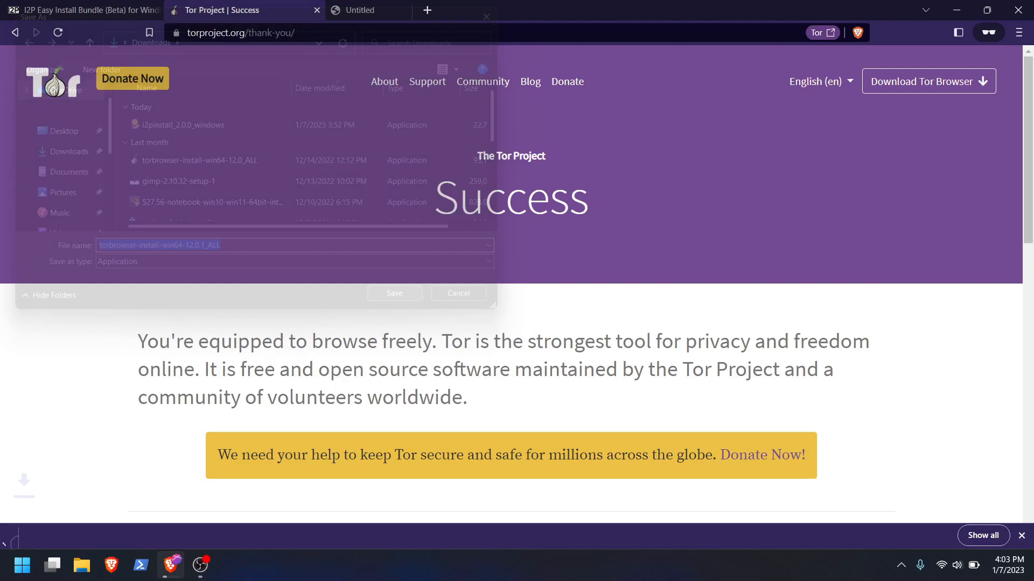
{"action": "left_click", "coordinate": [394, 293]}
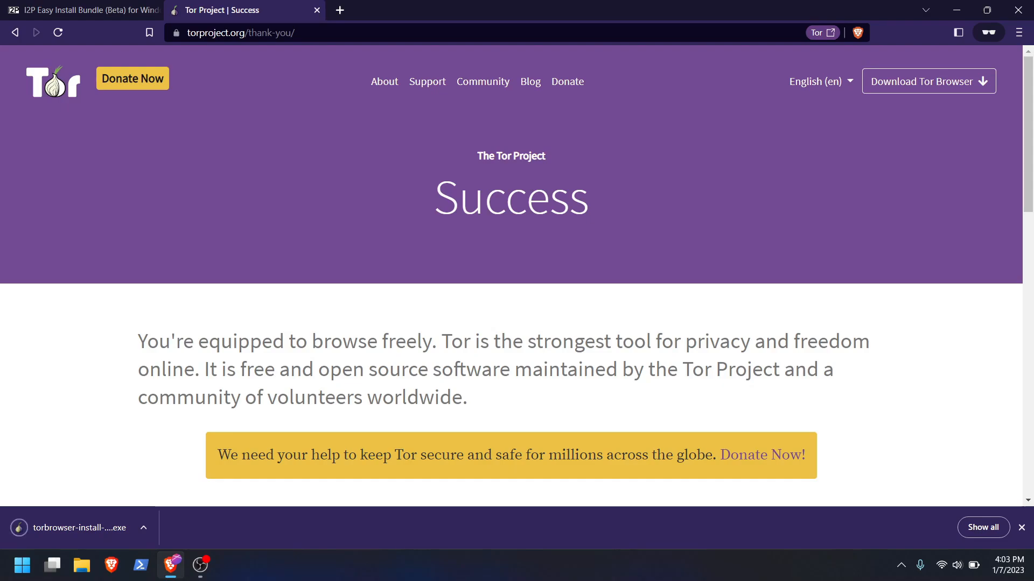
Install Tor Browser in English over the existing Desktop folder and finish setup.
{"action": "left_click", "coordinate": [79, 528]}
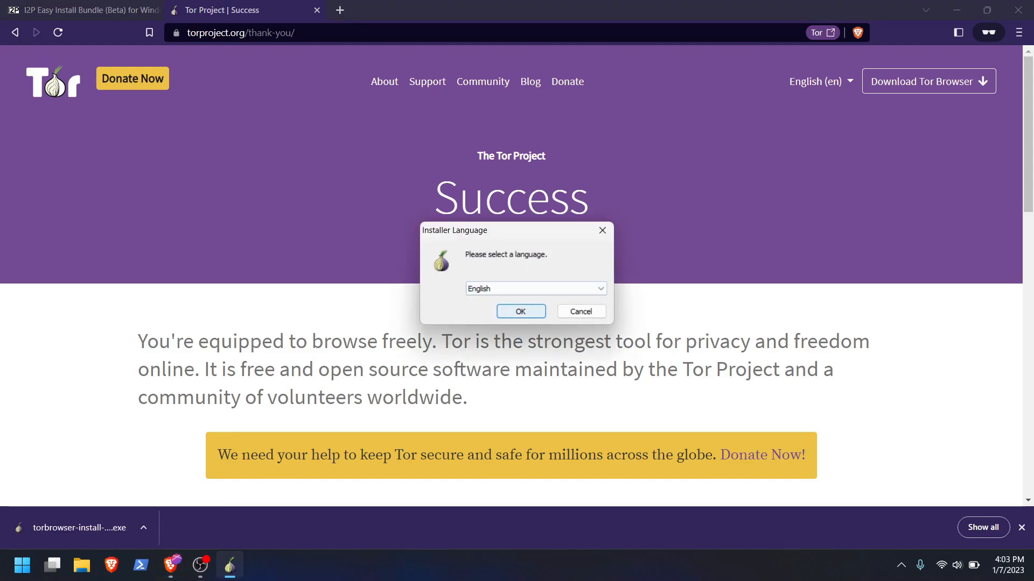
{"action": "left_click", "coordinate": [520, 311]}
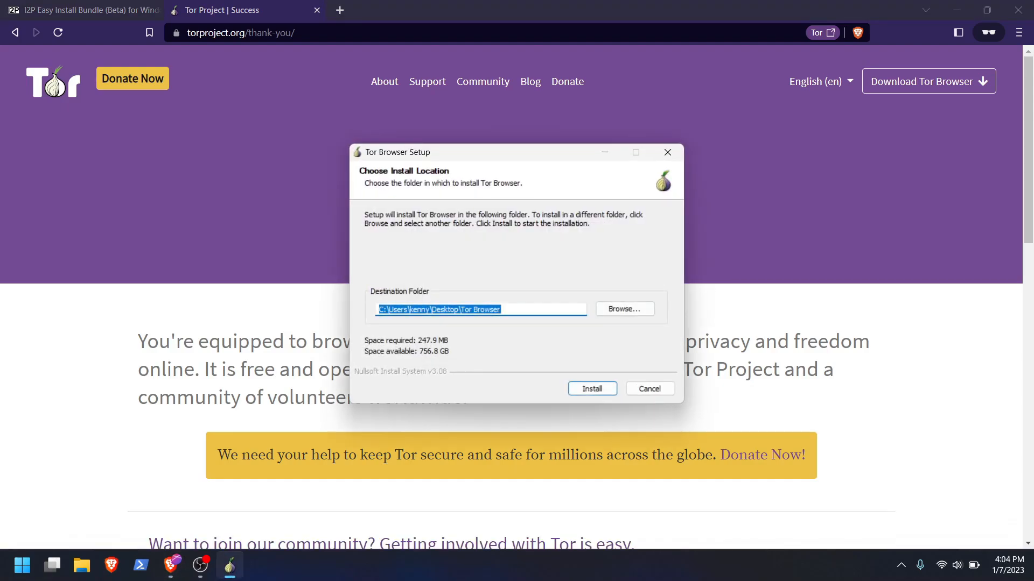
{"action": "left_click", "coordinate": [591, 388]}
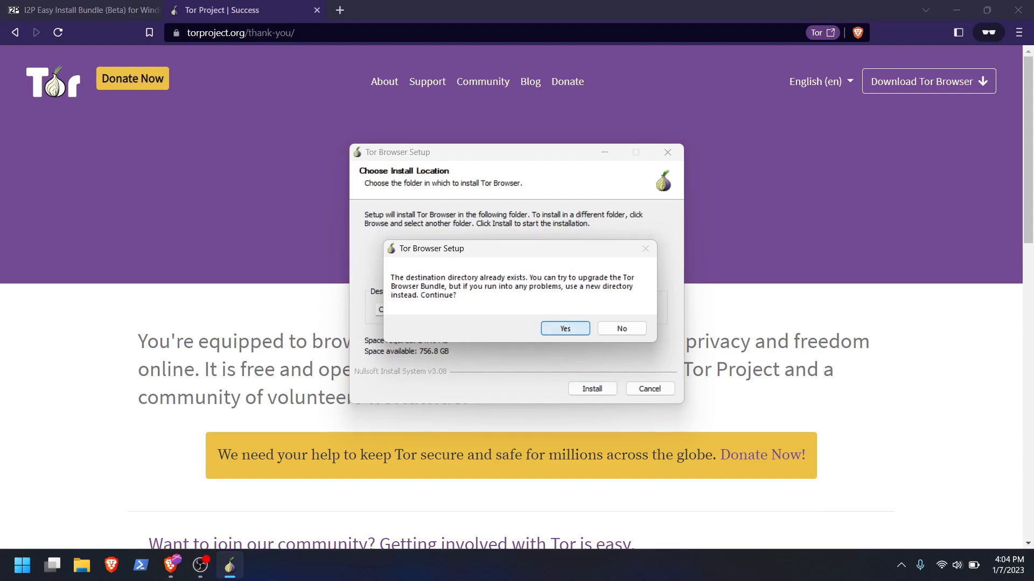
{"action": "left_click", "coordinate": [564, 328]}
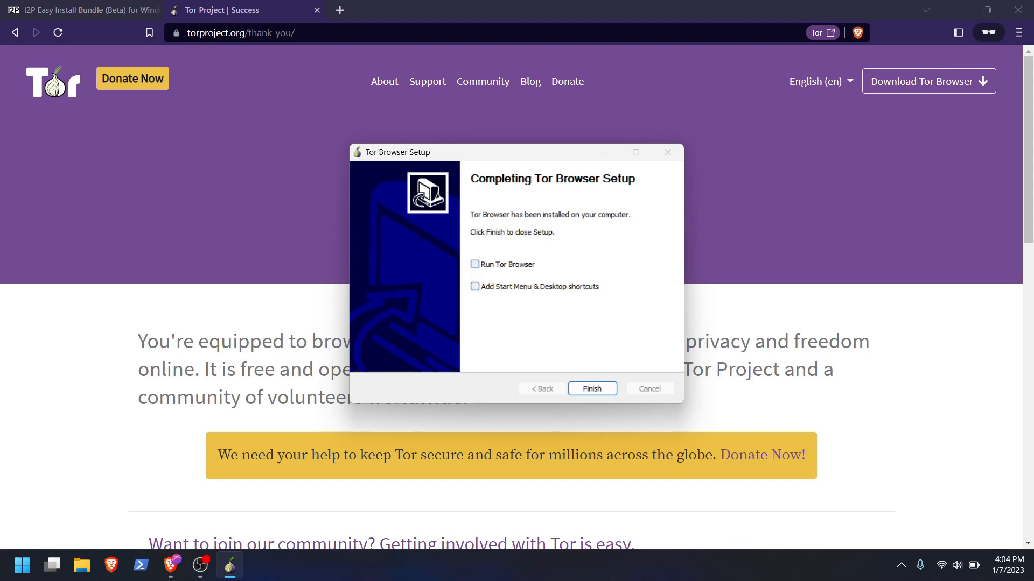
{"action": "left_click", "coordinate": [591, 388]}
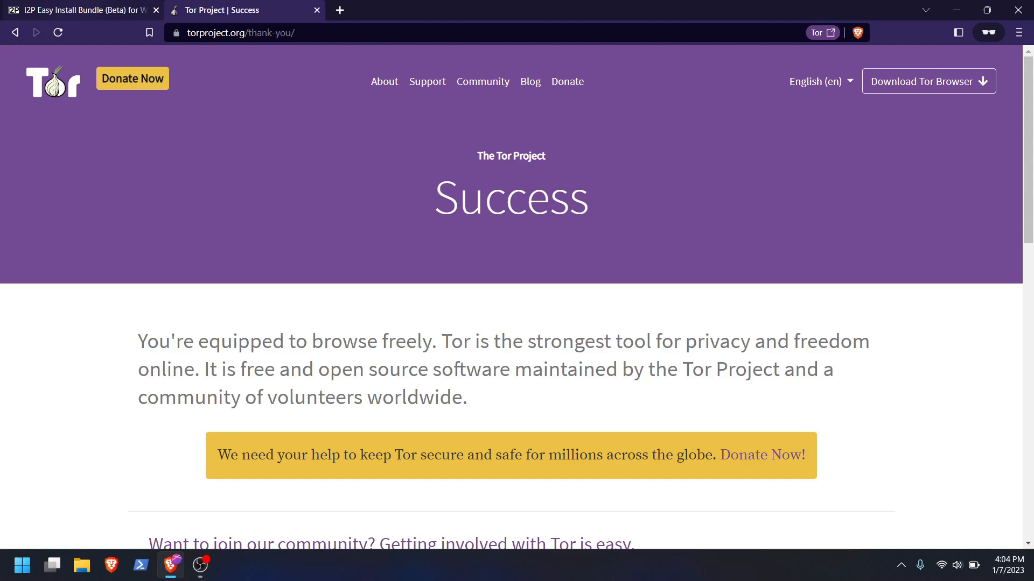
Start downloading I2P-Easy-Install-Bundle-2.0.0-signed.exe from the Easy Install Bundle page.
{"action": "left_click", "coordinate": [79, 10]}
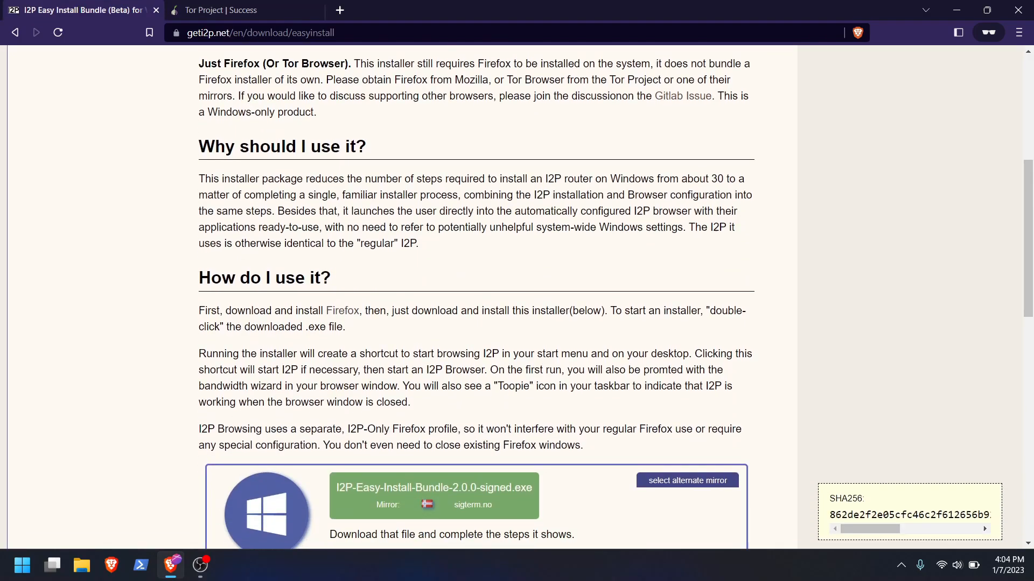
{"action": "scroll", "scroll_direction": "up", "scroll_amount": 3}
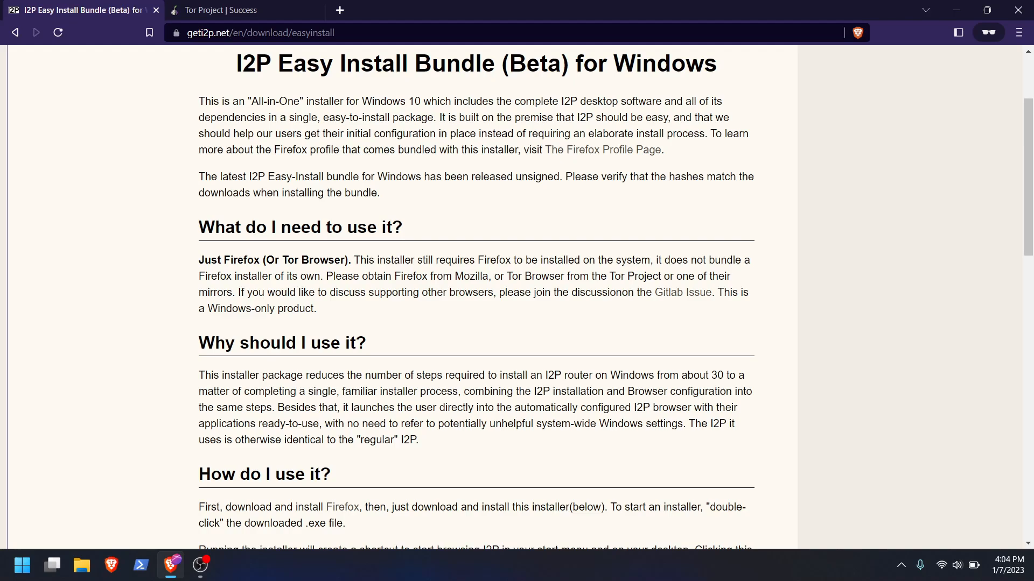
{"action": "scroll", "scroll_direction": "down", "scroll_amount": 3}
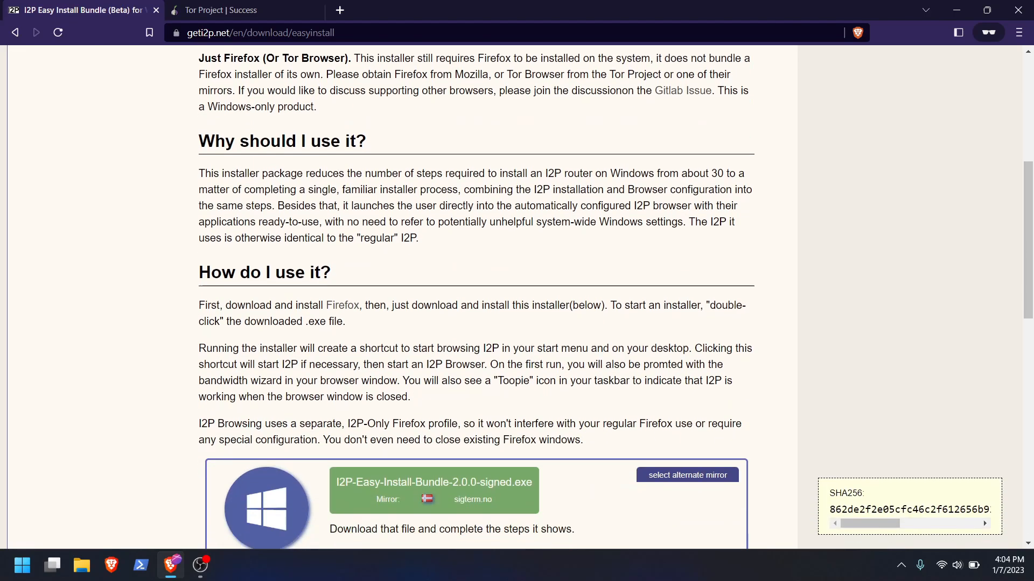
{"action": "scroll", "scroll_direction": "down", "scroll_amount": 3}
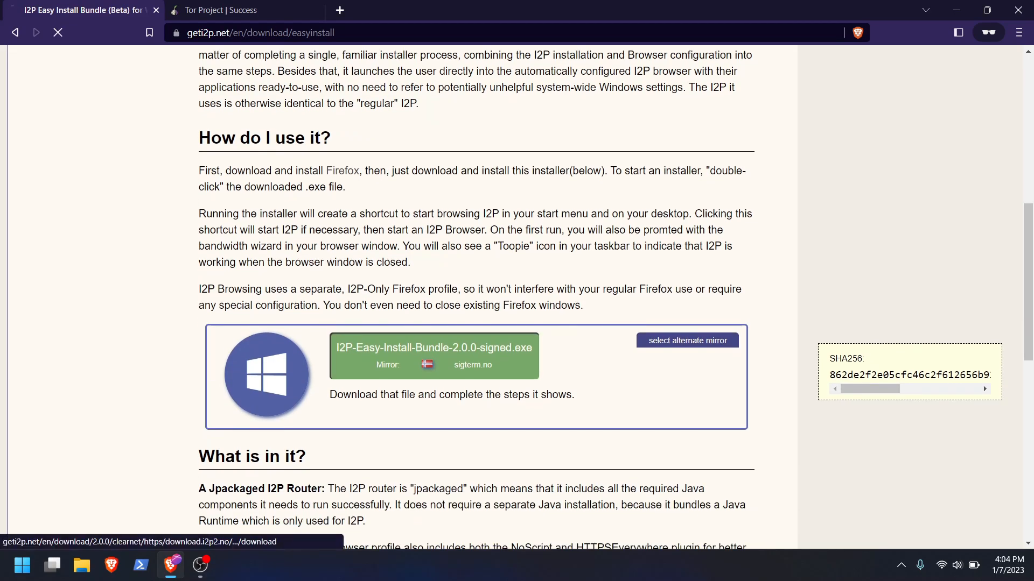
{"action": "left_click", "coordinate": [432, 347]}
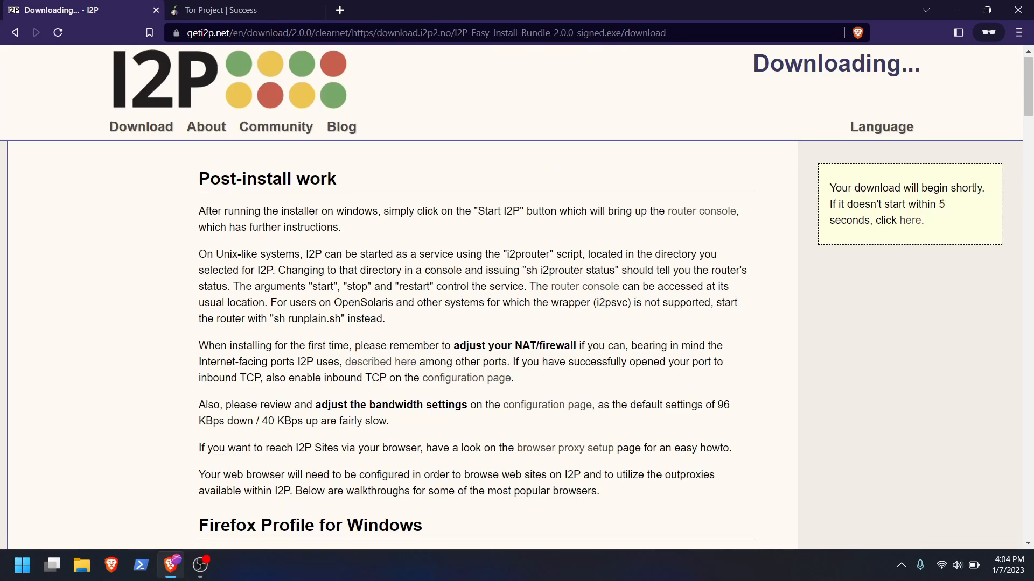
Save the Easy Install Bundle 2.0.0 installer and launch it once downloaded.
{"action": "scroll", "scroll_direction": "down", "scroll_amount": 3}
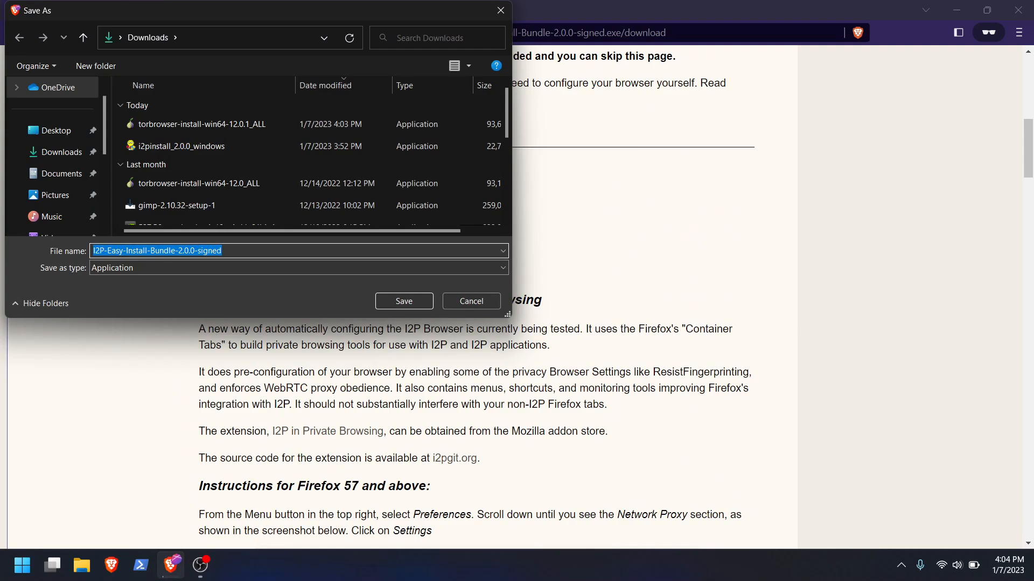
{"action": "left_click", "coordinate": [403, 301]}
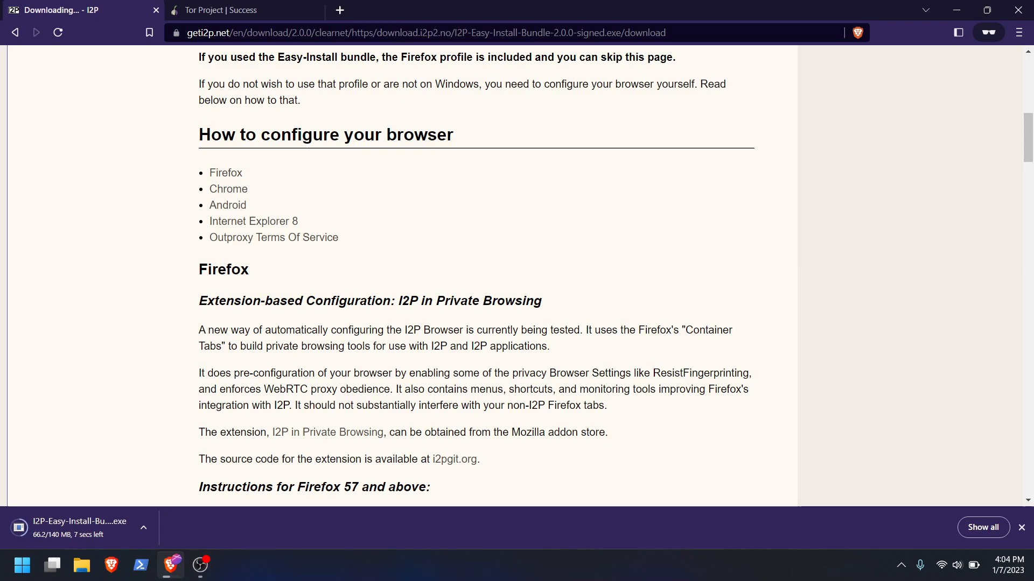
{"action": "scroll", "scroll_direction": "up", "scroll_amount": 3}
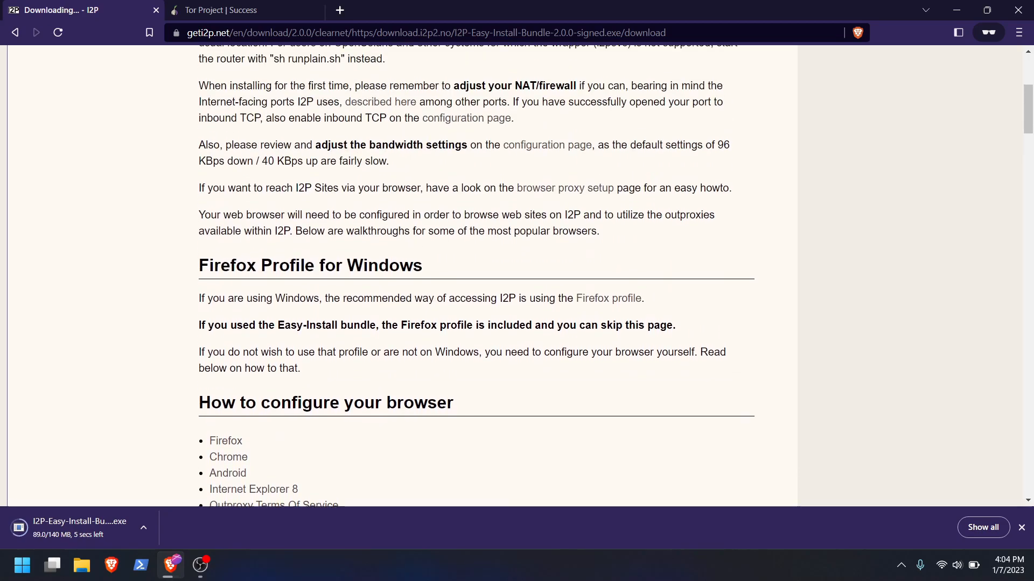
{"action": "scroll", "scroll_direction": "up", "scroll_amount": 3}
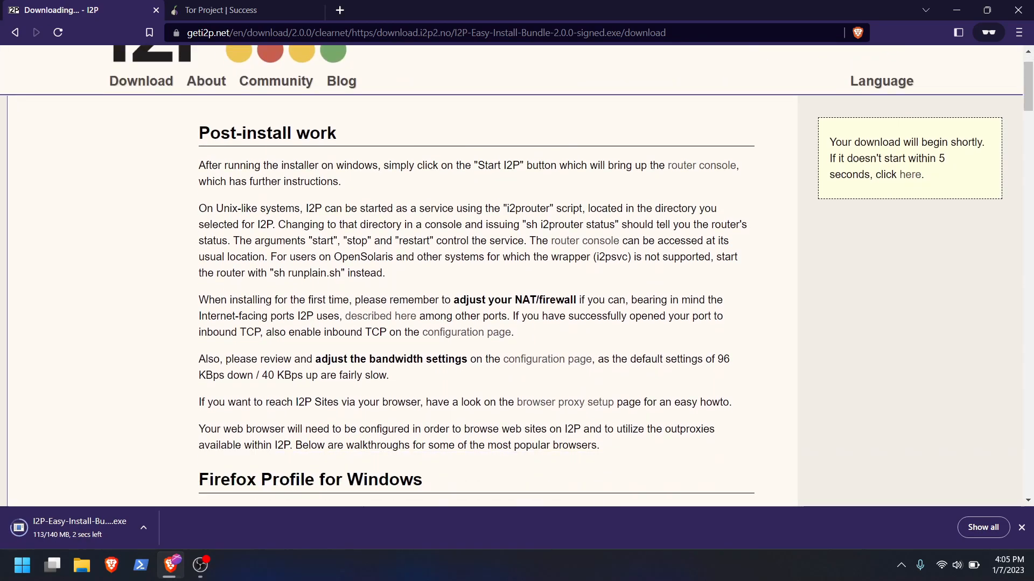
{"action": "scroll", "scroll_direction": "down", "scroll_amount": 3}
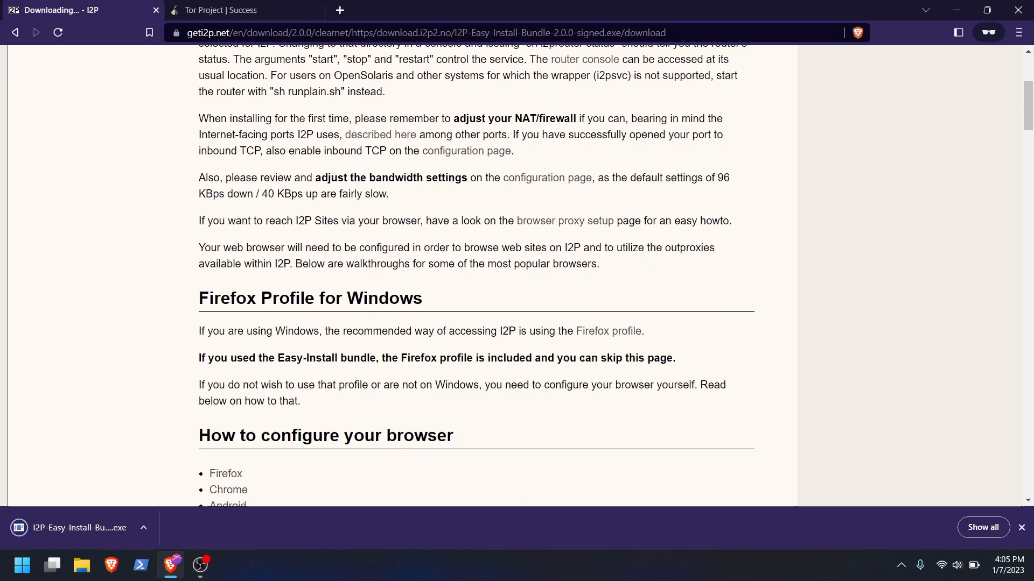
{"action": "scroll", "scroll_direction": "down", "scroll_amount": 3}
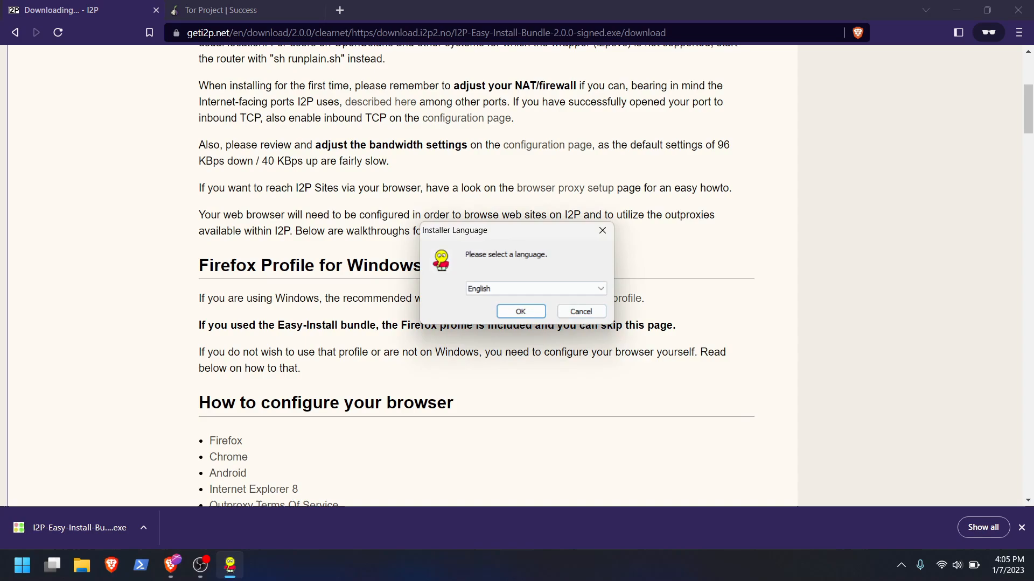
Install the I2P Browser-Launcher in English to the default folder, accepting the license and starting I2P.
{"action": "left_click", "coordinate": [519, 311]}
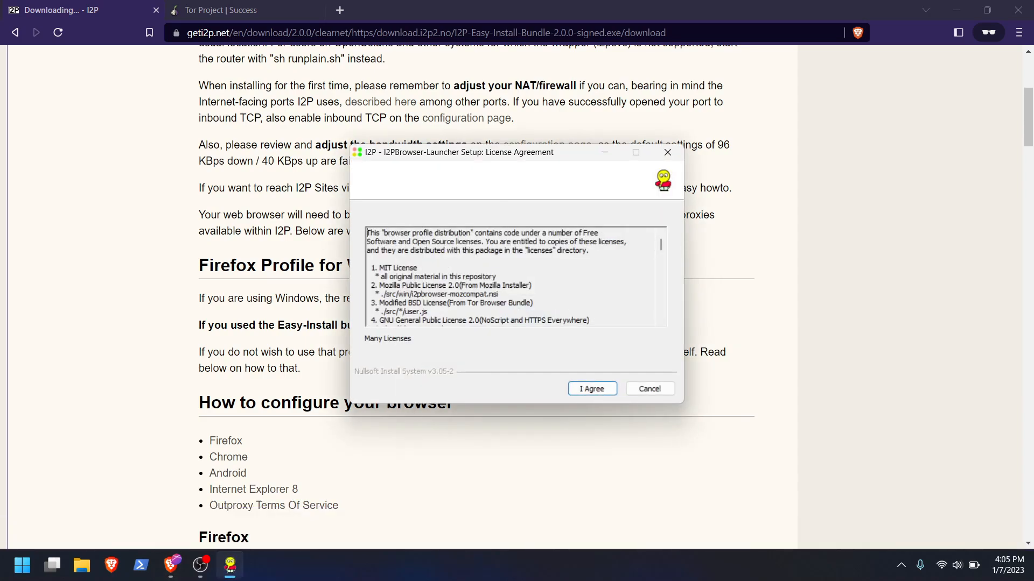
{"action": "scroll", "scroll_direction": "down", "scroll_amount": 3}
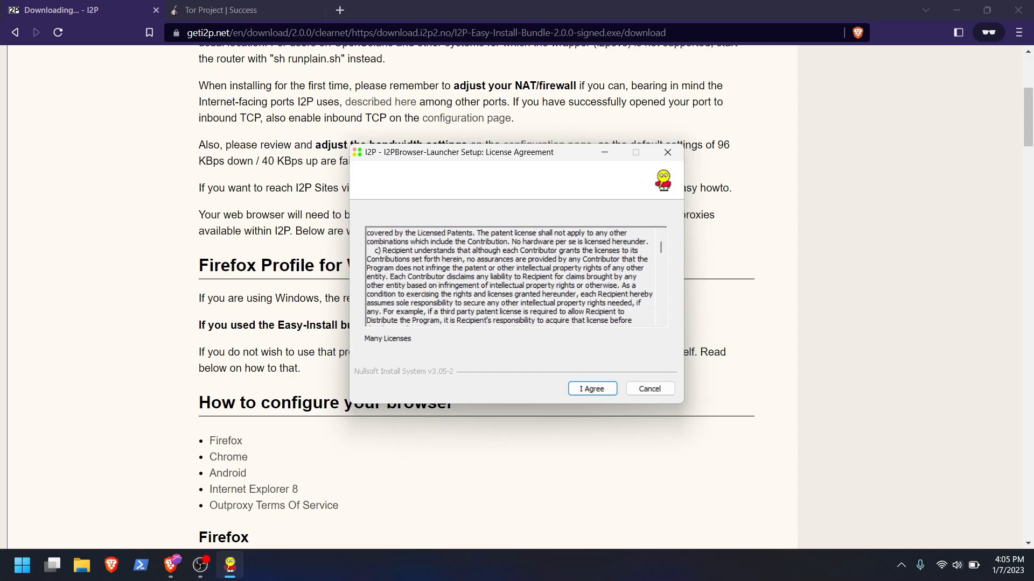
{"action": "left_click", "coordinate": [591, 388]}
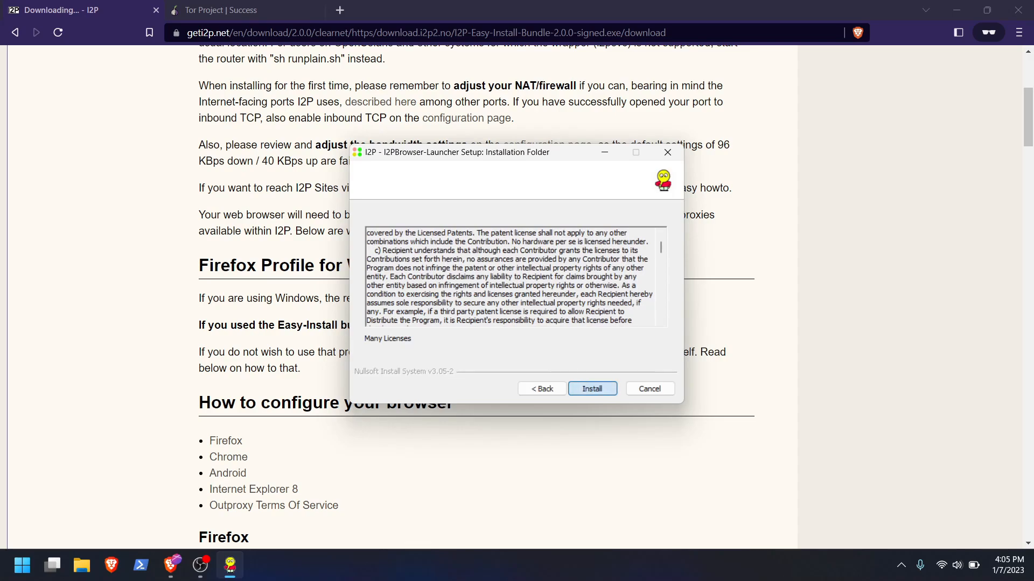
{"action": "left_click", "coordinate": [591, 388]}
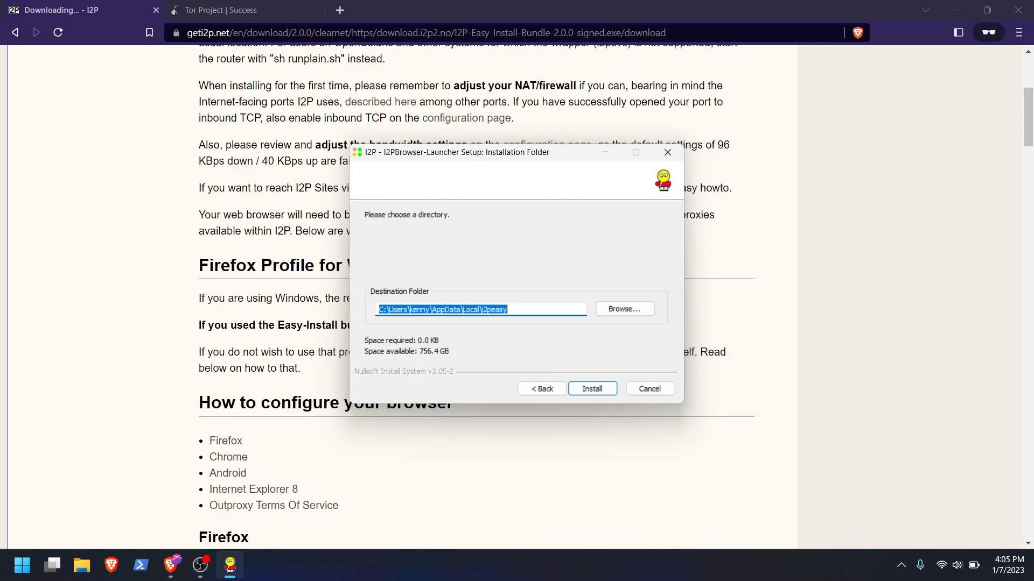
{"action": "left_click", "coordinate": [498, 309]}
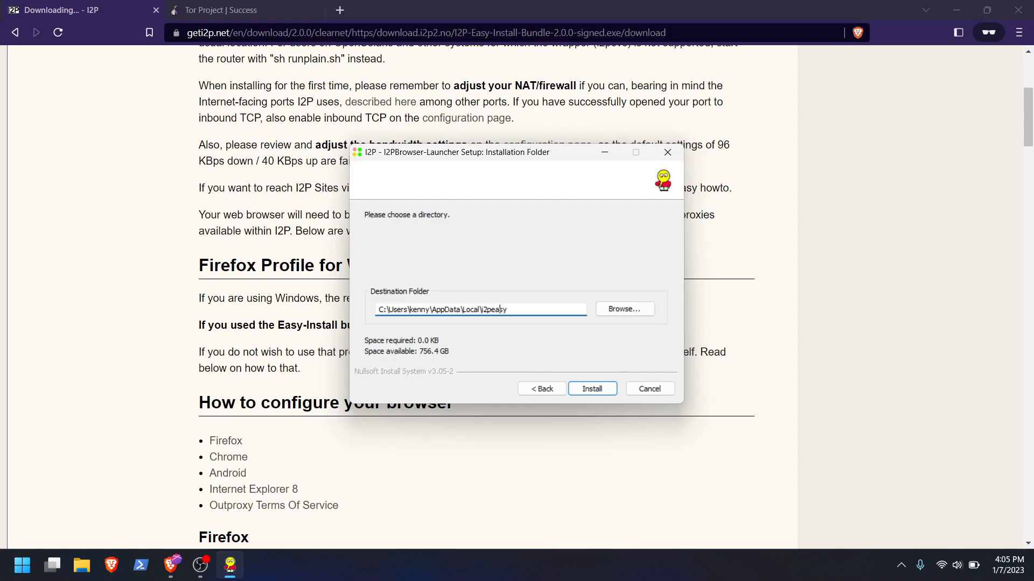
{"action": "left_click", "coordinate": [591, 388]}
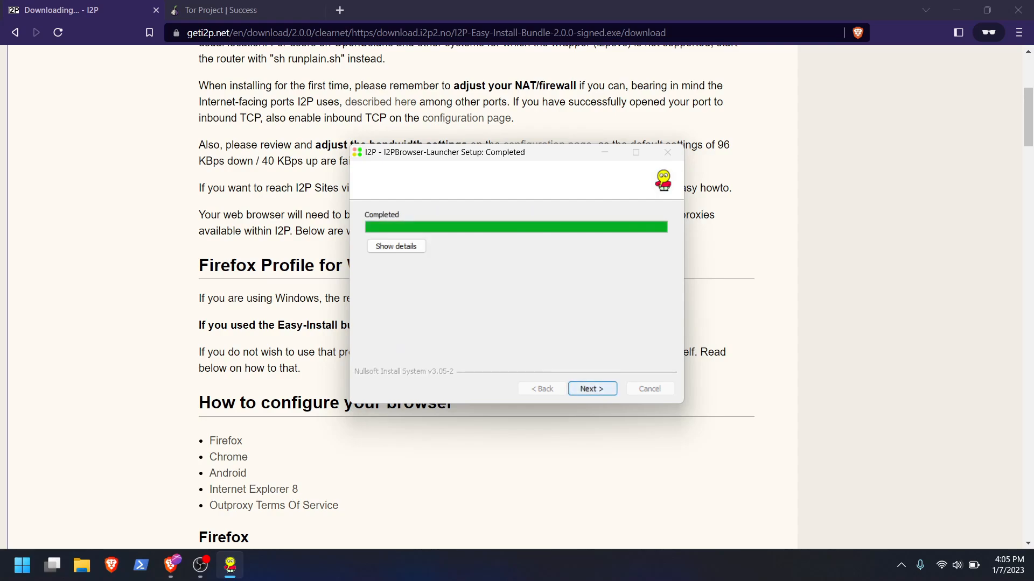
{"action": "left_click", "coordinate": [591, 388]}
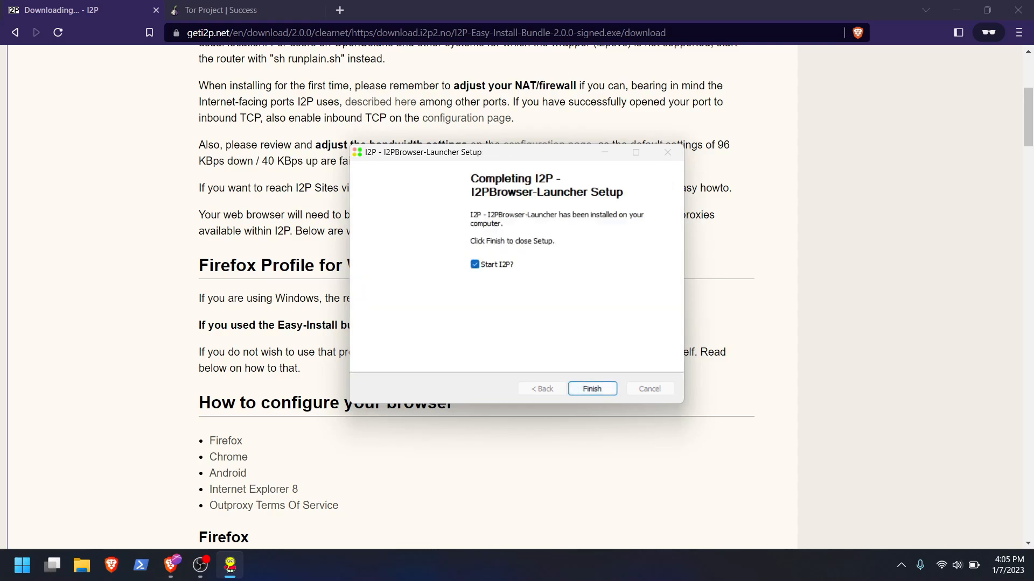
{"action": "left_click", "coordinate": [591, 388]}
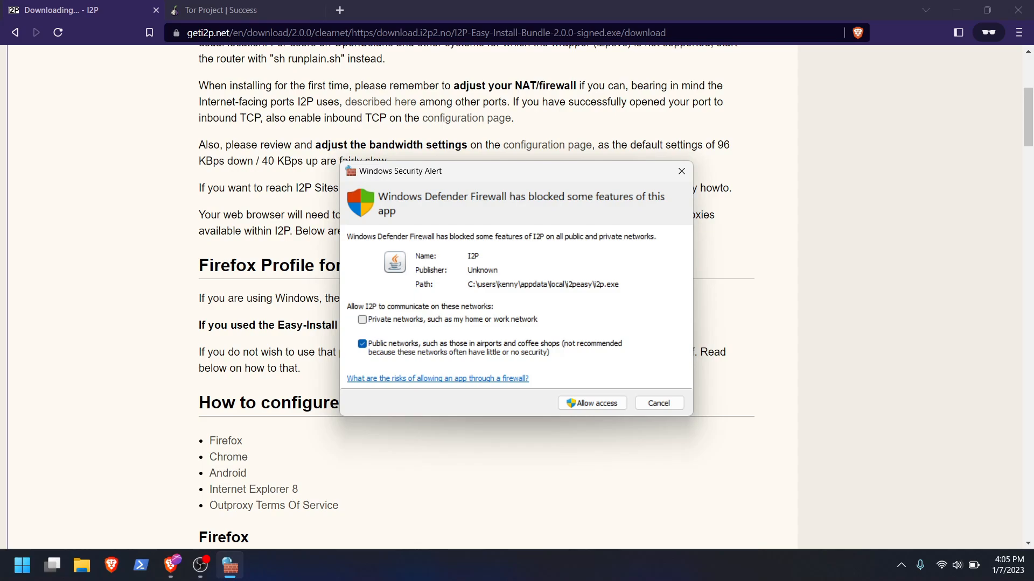
Allow I2P through Windows Firewall on private and public networks.
{"action": "left_click", "coordinate": [362, 320]}
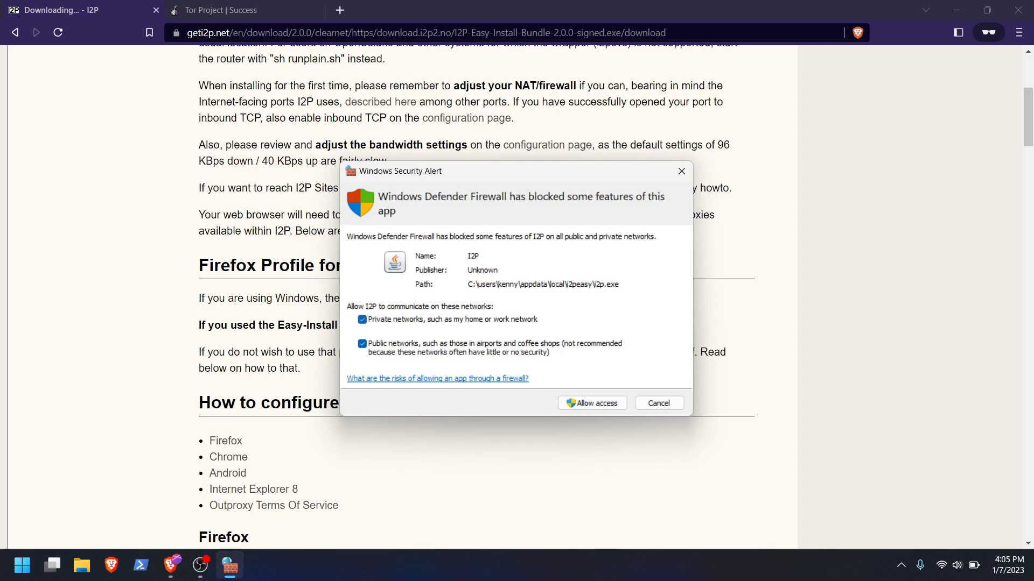
{"action": "mouse_move", "coordinate": [591, 402]}
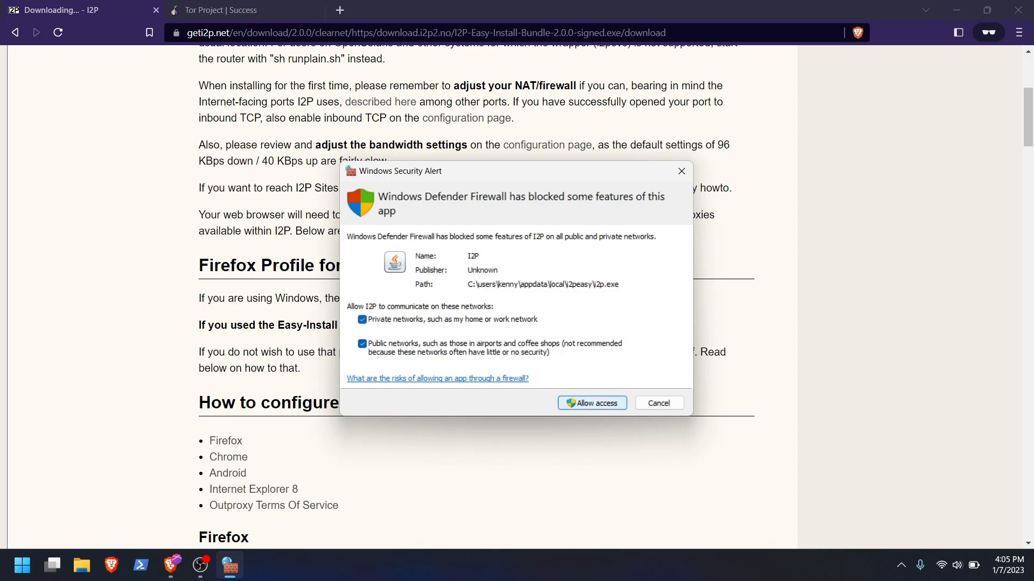
{"action": "left_click", "coordinate": [590, 402]}
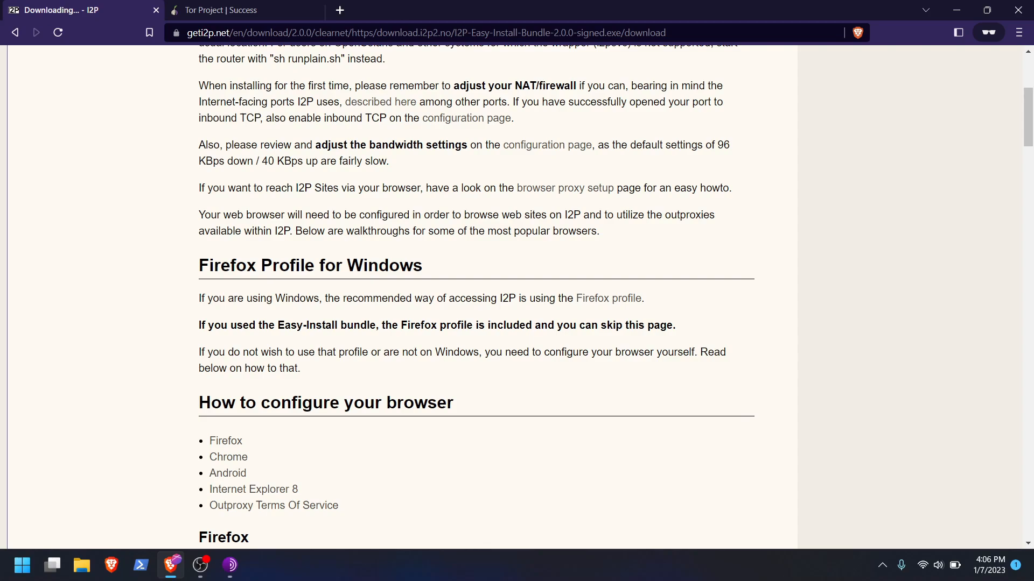
{"action": "mouse_move", "coordinate": [230, 565]}
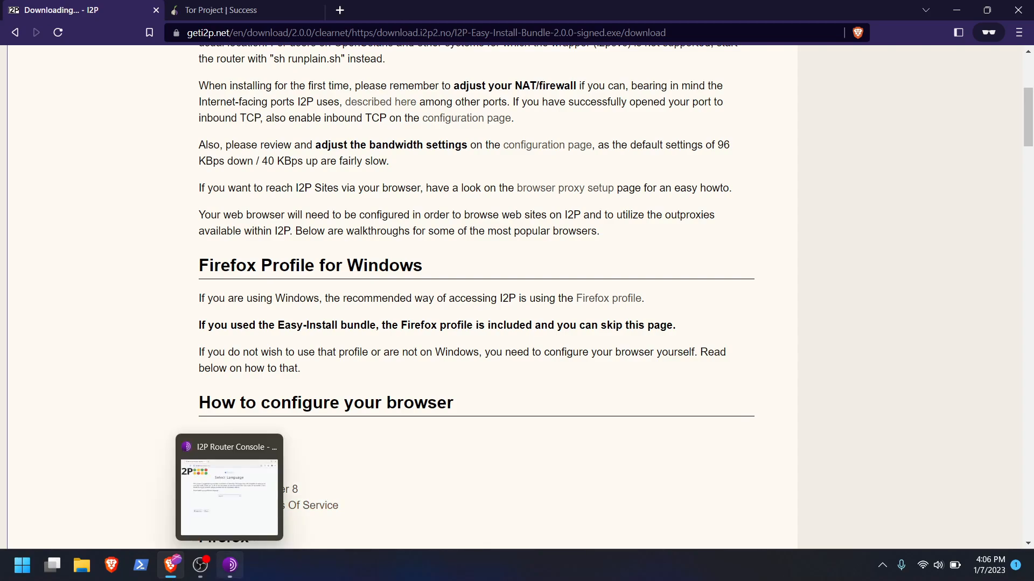
Keep English, apply the dark theme and maximize the Router Console wizard.
{"action": "left_click", "coordinate": [228, 488]}
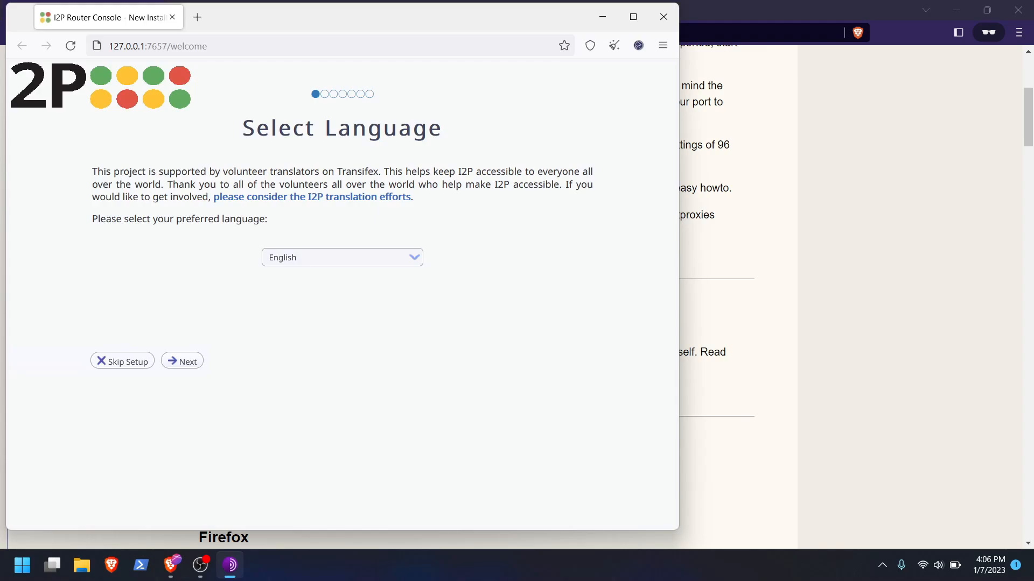
{"action": "mouse_move", "coordinate": [636, 45]}
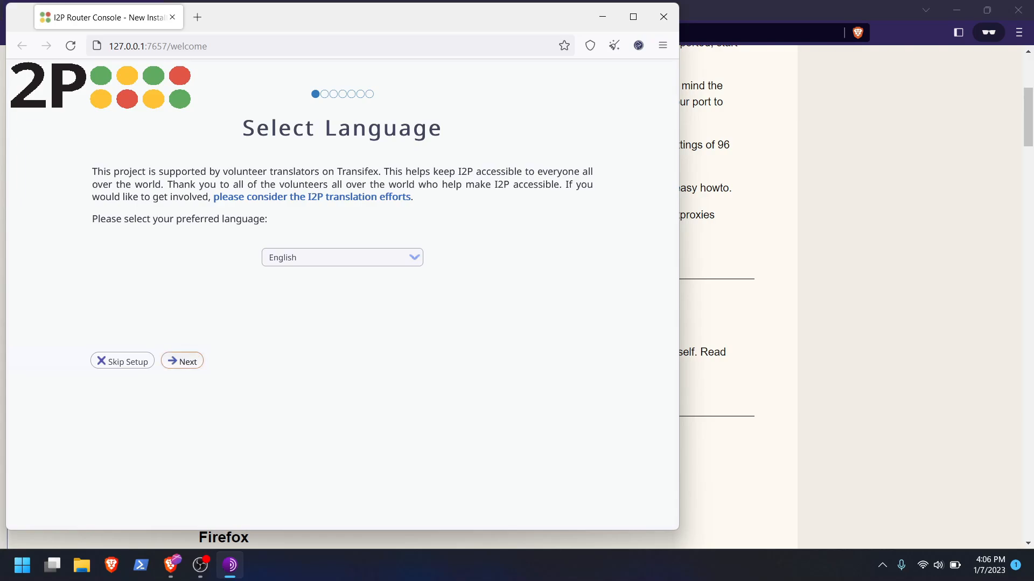
{"action": "left_click", "coordinate": [188, 361]}
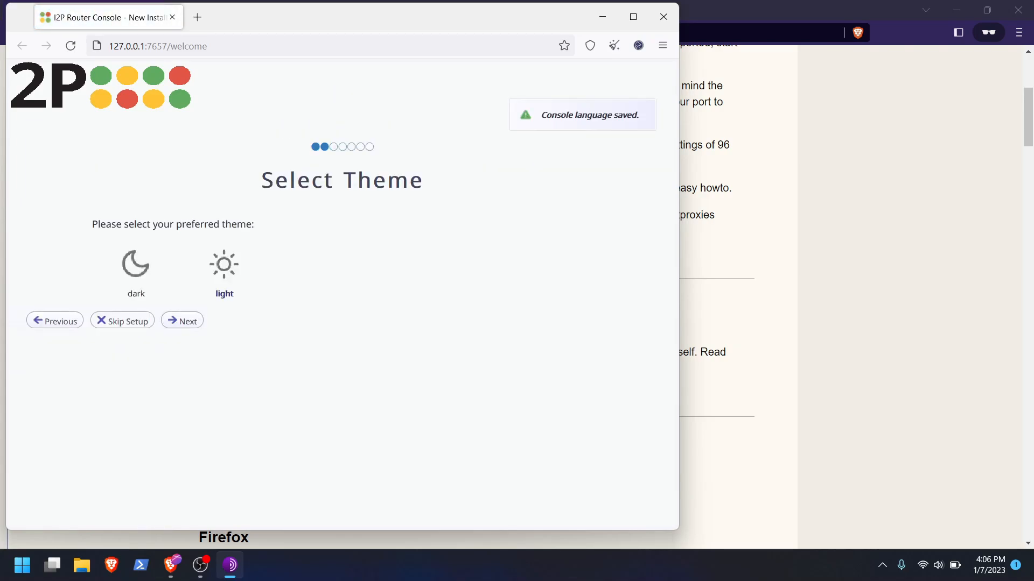
{"action": "left_click", "coordinate": [135, 264]}
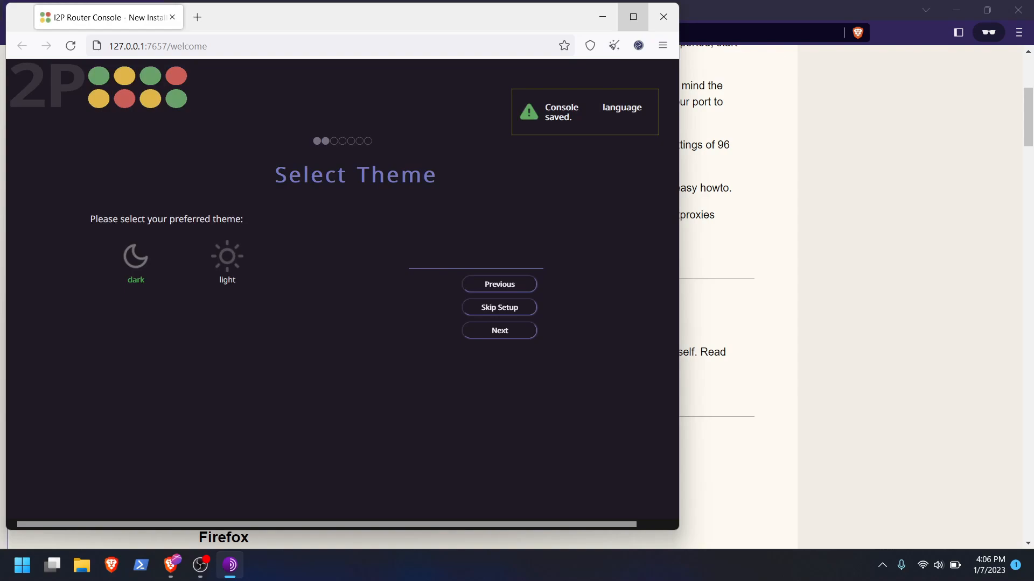
{"action": "left_click", "coordinate": [631, 16]}
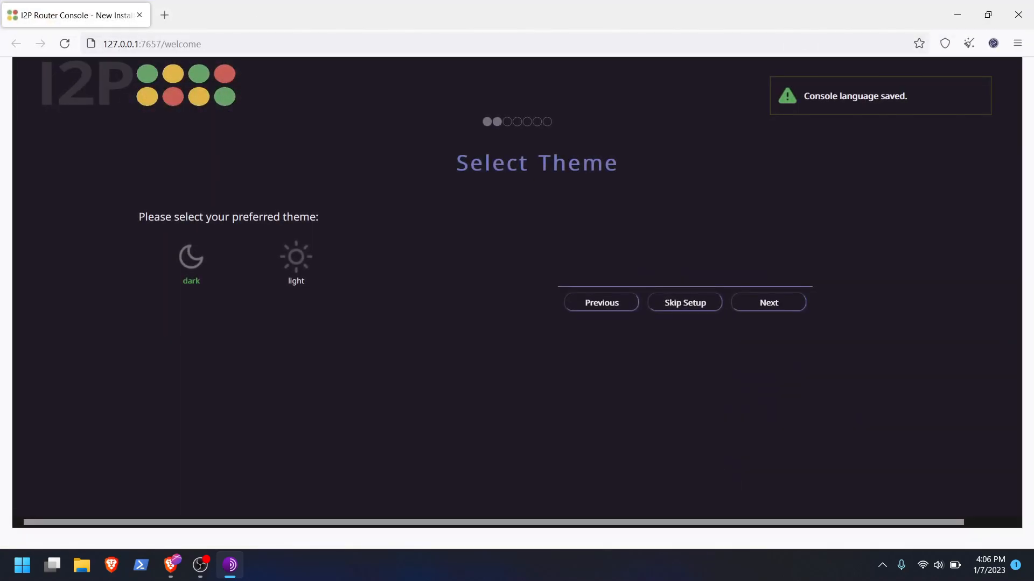
{"action": "left_click", "coordinate": [295, 264]}
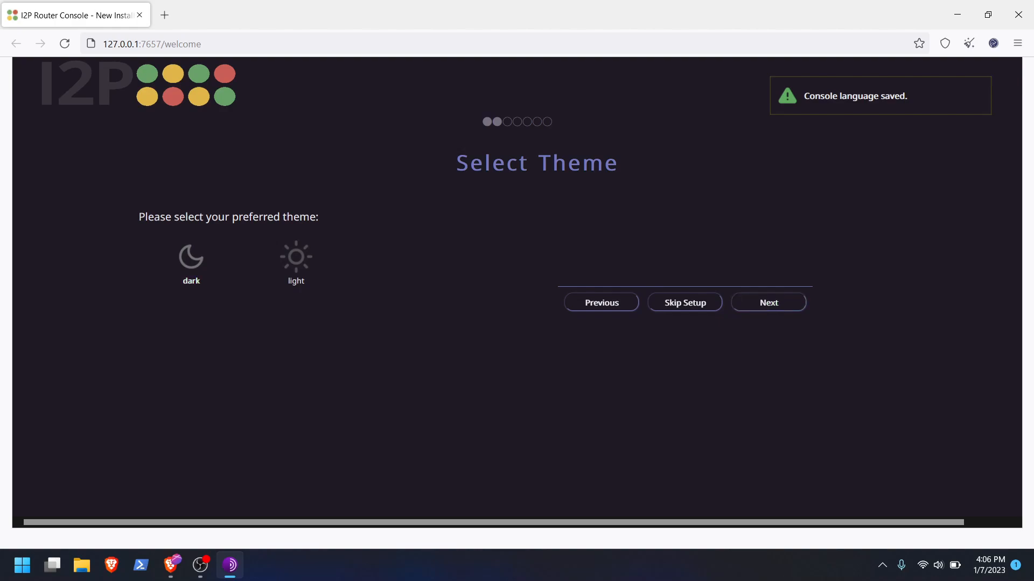
{"action": "left_click", "coordinate": [767, 303]}
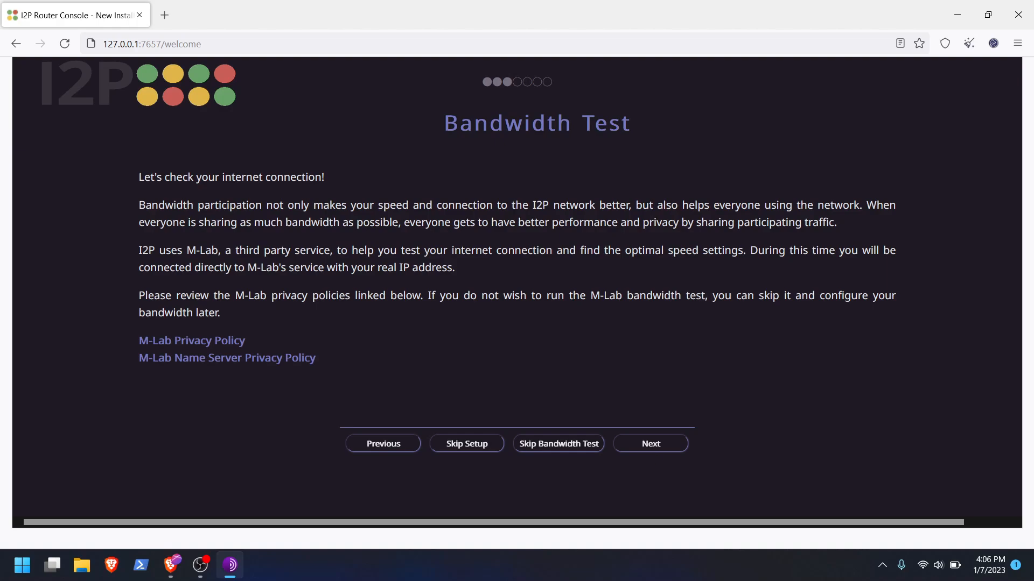
Run the bandwidth test, reaching 9628 KBps in, 3372 KBps out and 80% share.
{"action": "left_click", "coordinate": [649, 444]}
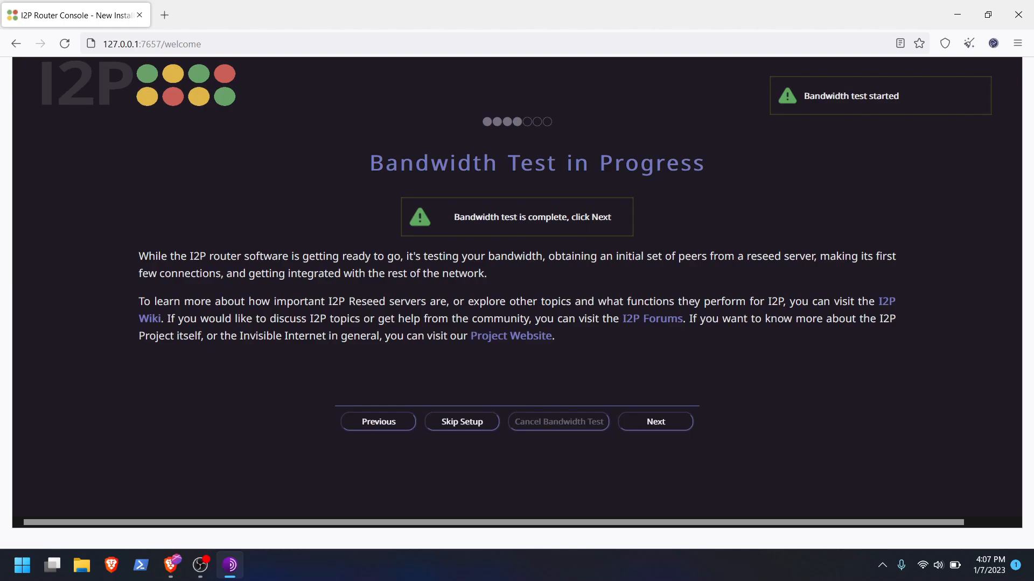
{"action": "left_click", "coordinate": [655, 421]}
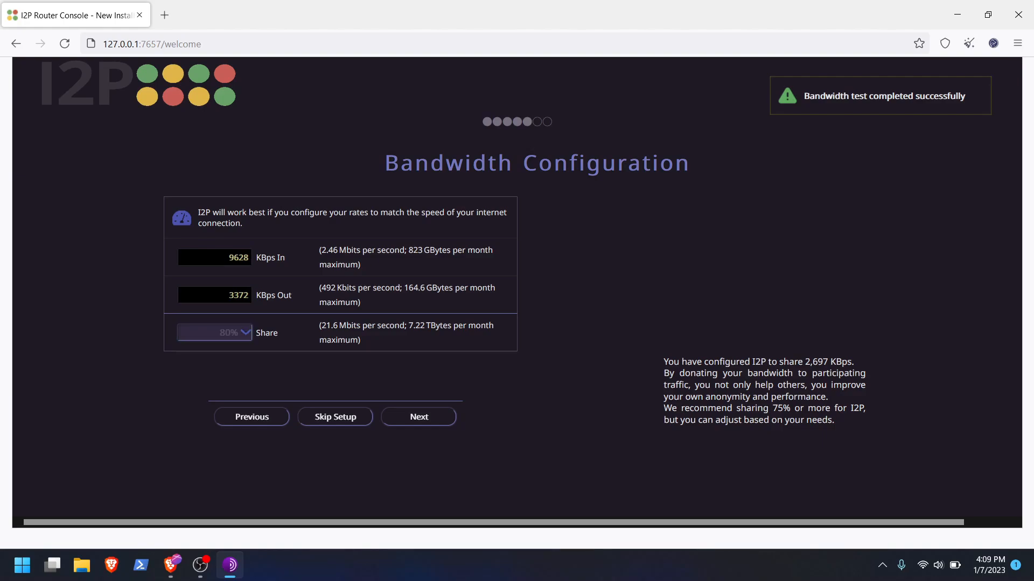
{"action": "left_click", "coordinate": [213, 332]}
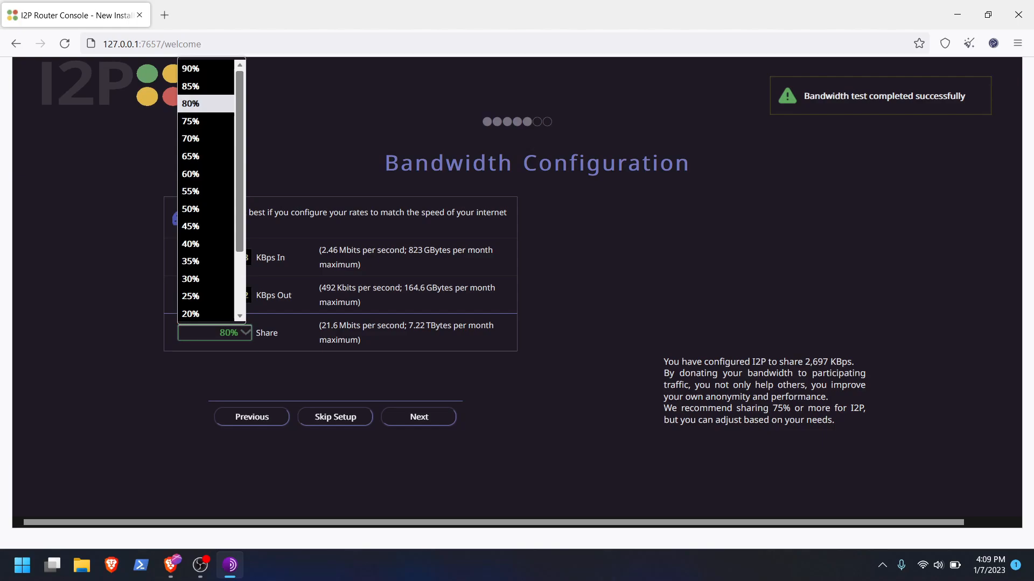
{"action": "scroll", "scroll_direction": "down", "scroll_amount": 3}
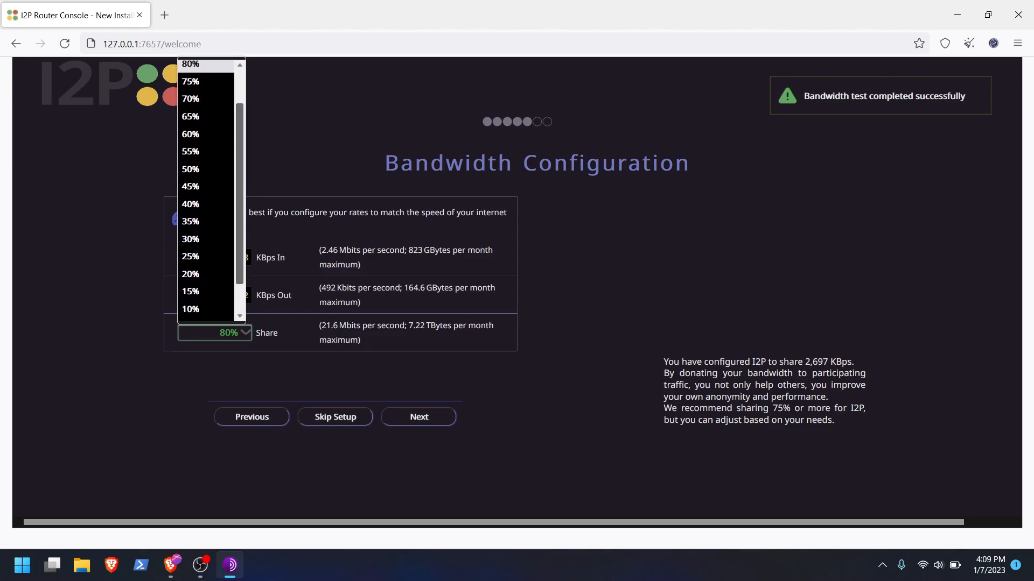
{"action": "scroll", "scroll_direction": "up", "scroll_amount": 3}
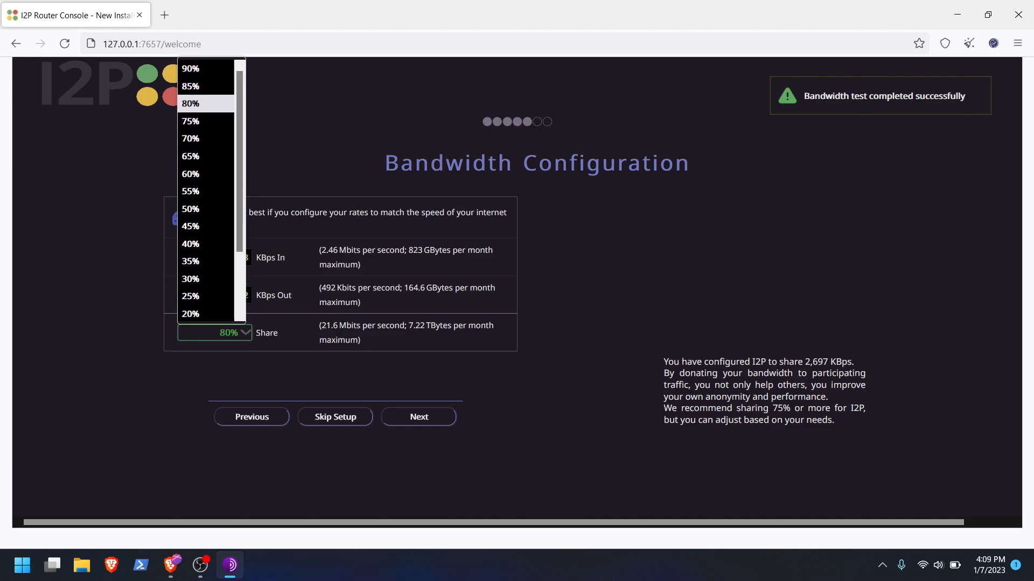
{"action": "scroll", "scroll_direction": "down", "scroll_amount": 3}
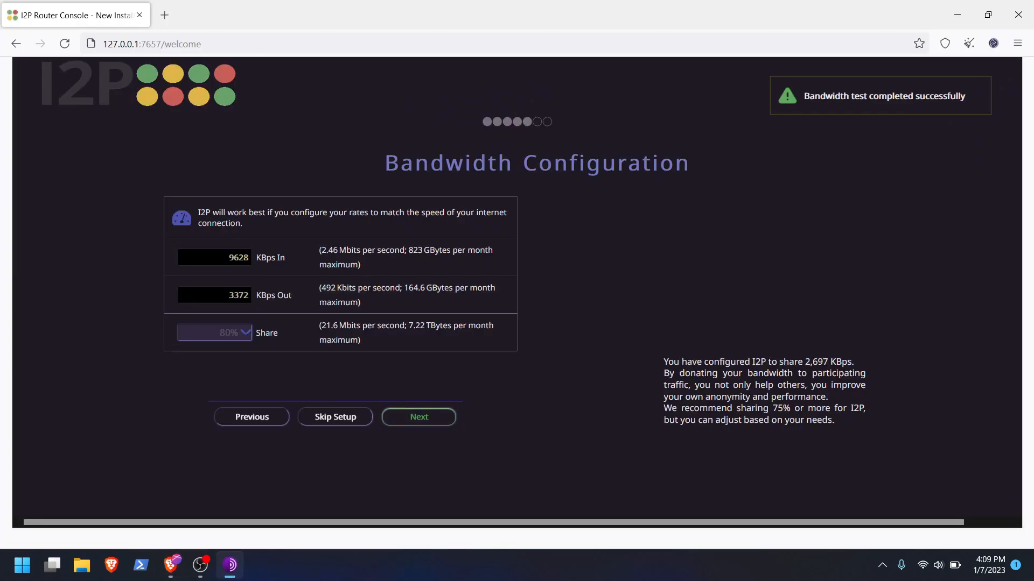
Save the bandwidth settings and get past Browser and Application Setup to the Welcome page.
{"action": "left_click", "coordinate": [417, 417]}
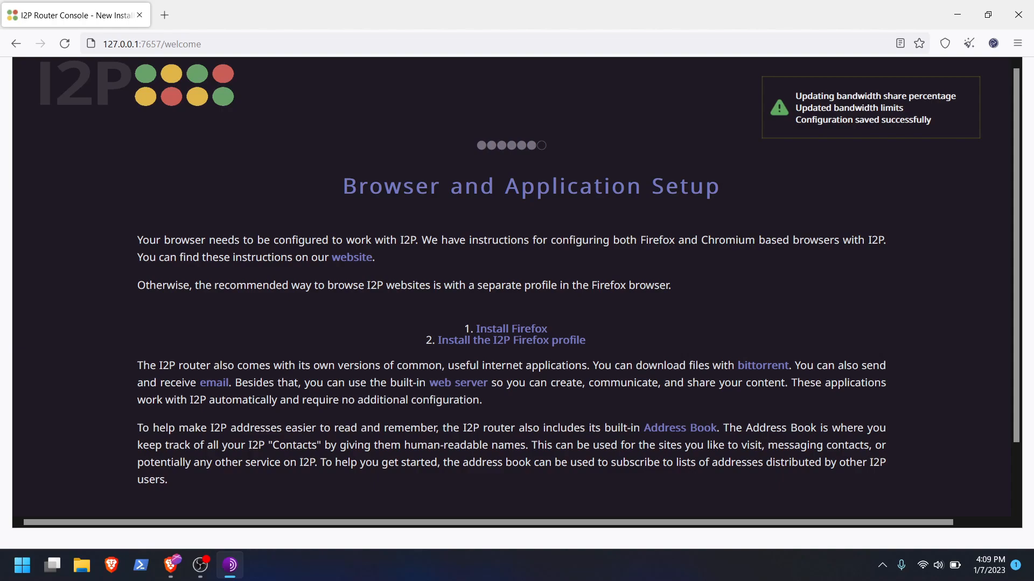
{"action": "scroll", "scroll_direction": "down", "scroll_amount": 3}
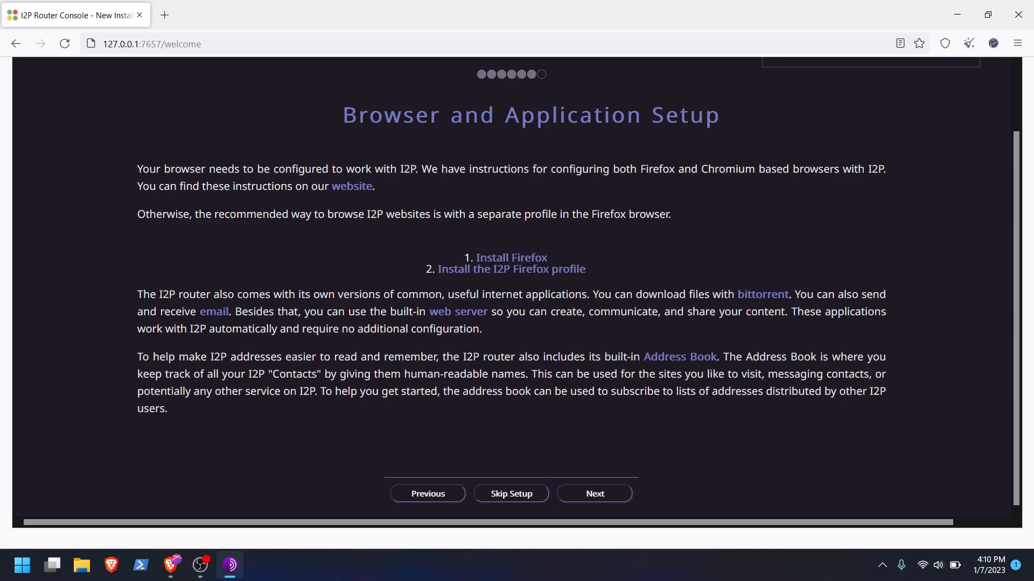
{"action": "left_click", "coordinate": [593, 494]}
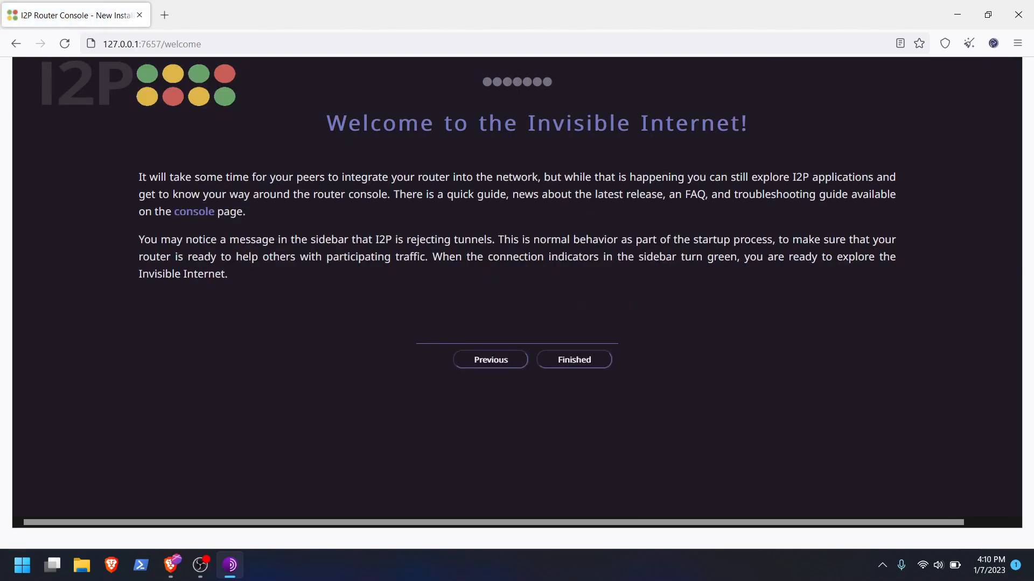
Finish the setup wizard to load the Router Console home page.
{"action": "left_click", "coordinate": [573, 360]}
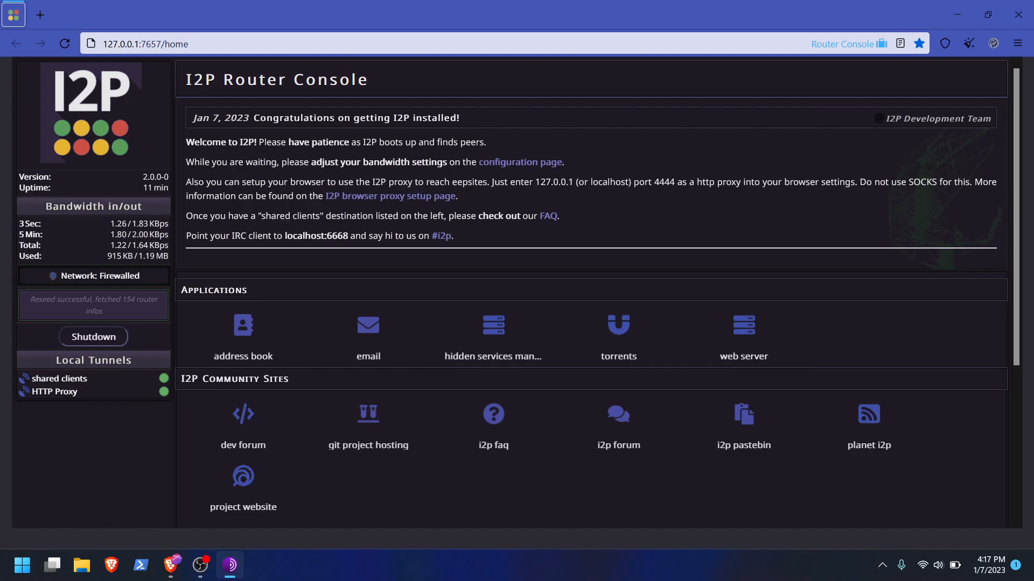
{"action": "mouse_move", "coordinate": [93, 206]}
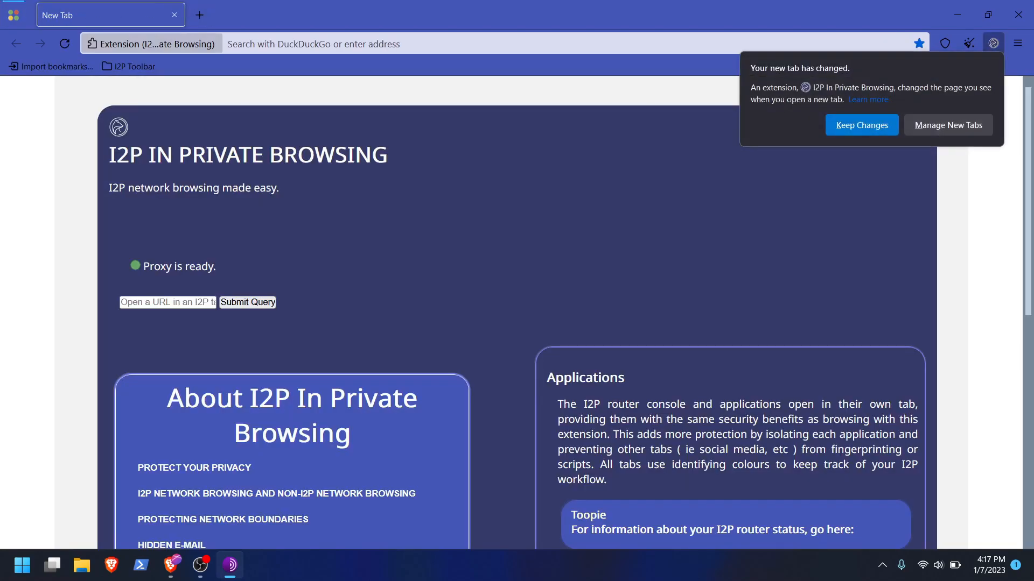
Keep the I2P extension's new tab page, load planet.i2p, and open a second tab.
{"action": "left_click", "coordinate": [861, 125]}
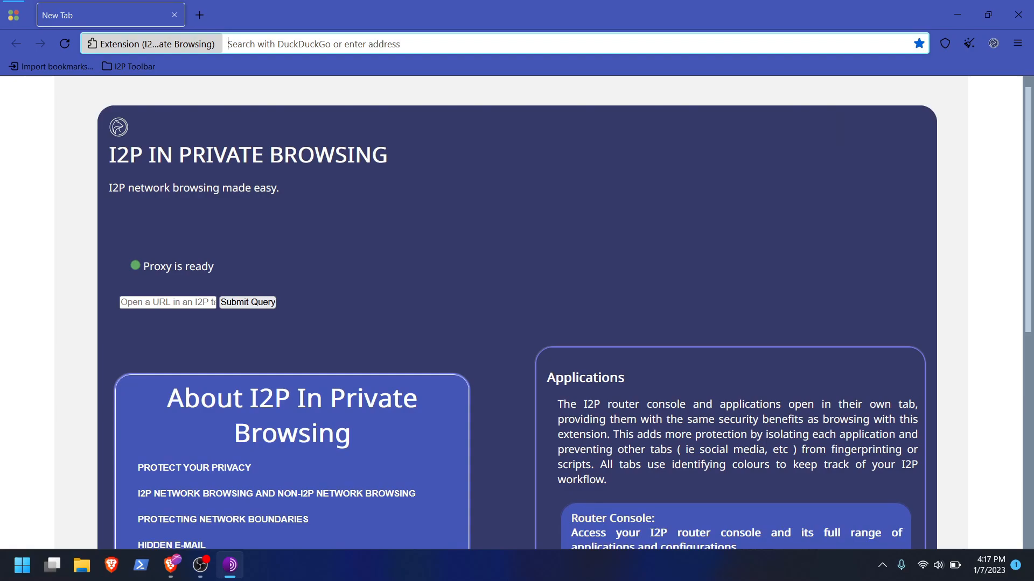
{"action": "type", "text": "planeti"}
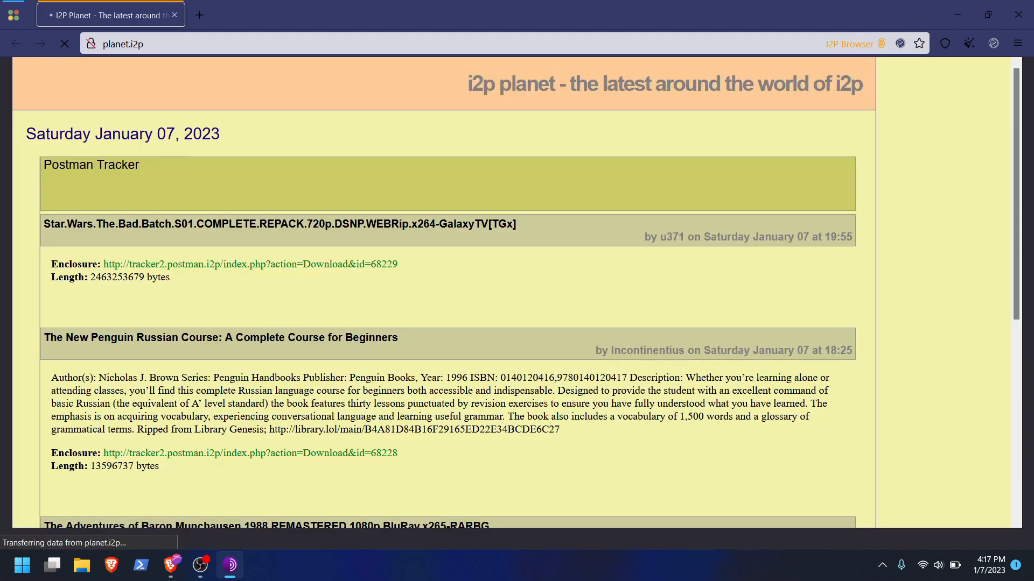
{"action": "left_click", "coordinate": [199, 14]}
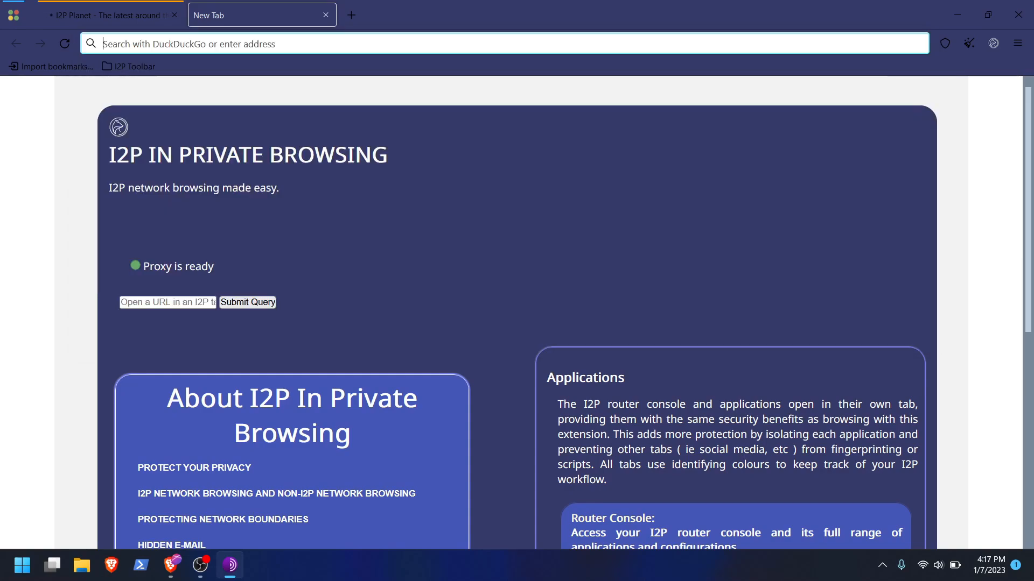
Look up bigbrother.i2p through the notbob.i2p jump service.
{"action": "type", "text": "bigbr"}
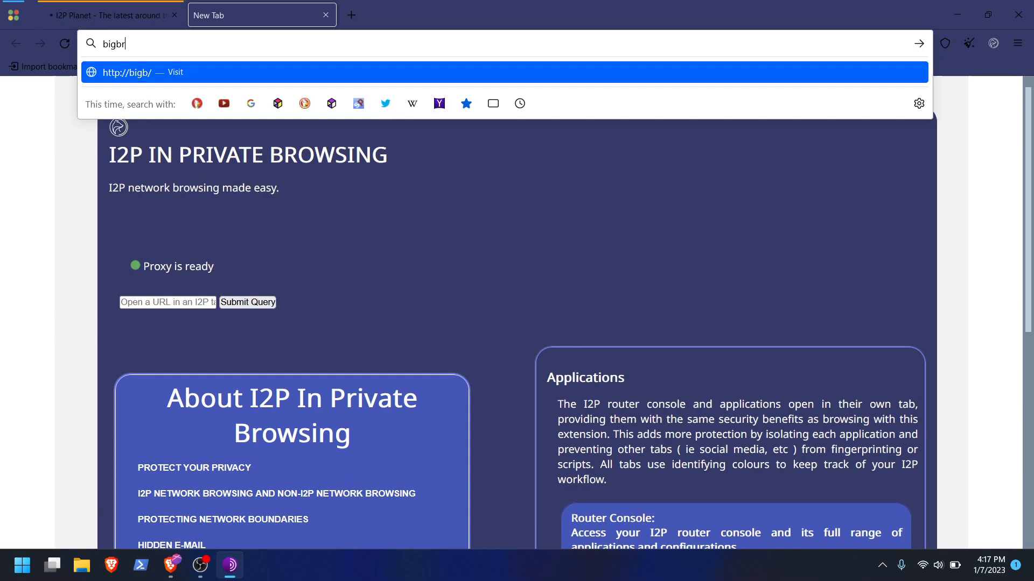
{"action": "type", "text": "other.i2p"}
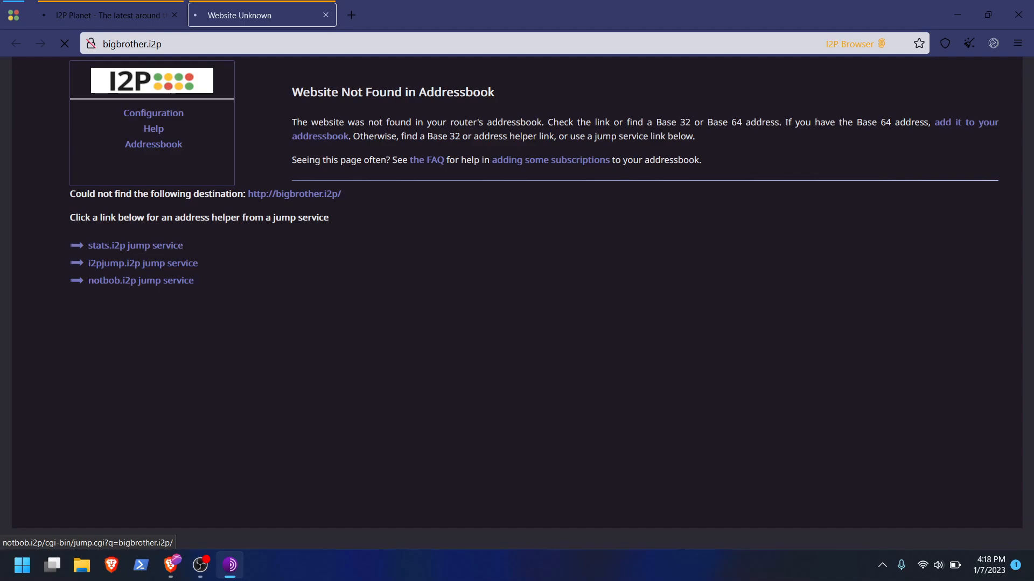
{"action": "left_click", "coordinate": [141, 280]}
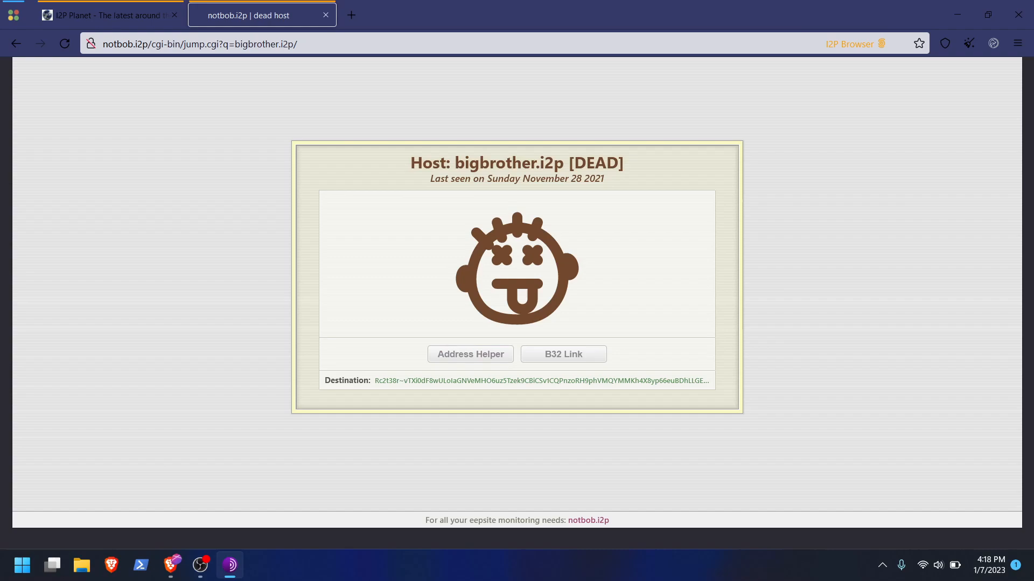
Try the dead host's B32 link, then return to the I2P Planet tab.
{"action": "left_click", "coordinate": [562, 355]}
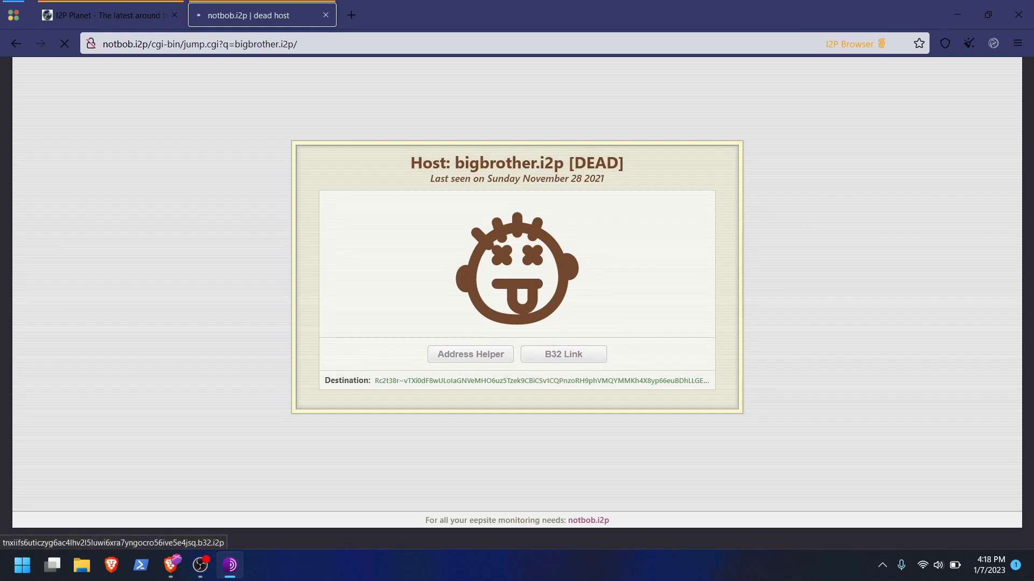
{"action": "left_click", "coordinate": [561, 355]}
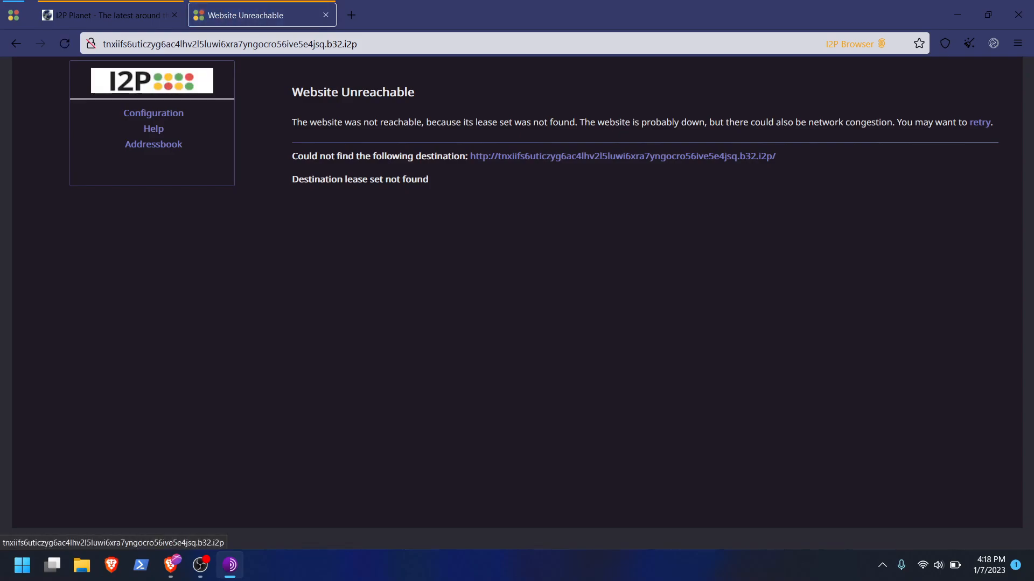
{"action": "left_click", "coordinate": [106, 15]}
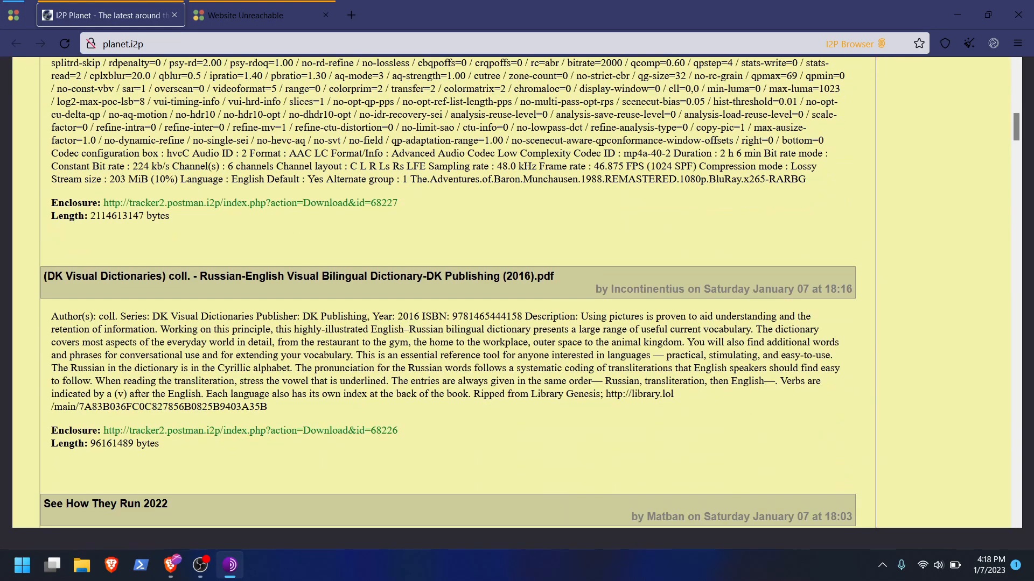
Browse planet.i2p, then open 127.0.0.1:7657 in a new tab.
{"action": "scroll", "scroll_direction": "up", "scroll_amount": 3}
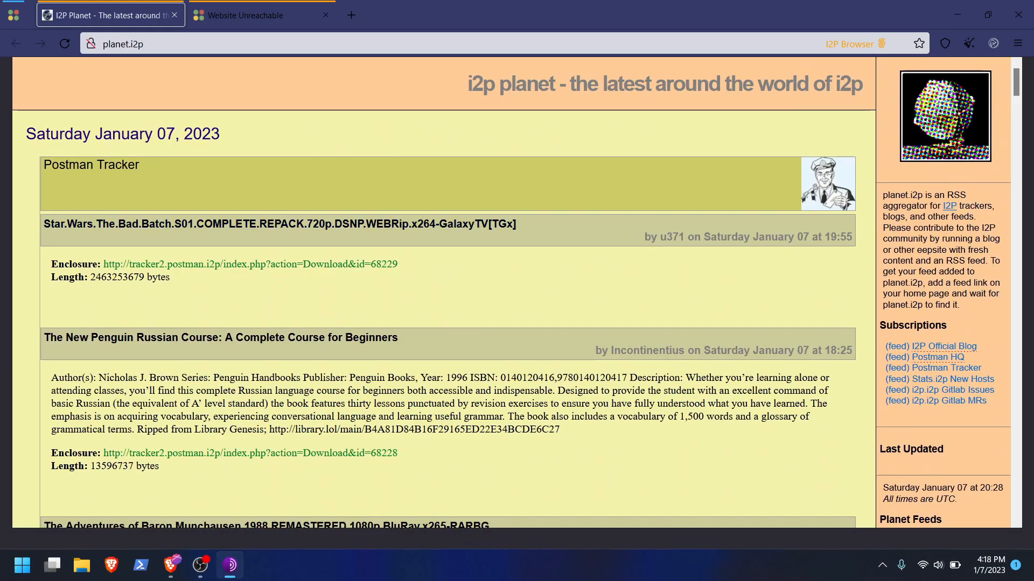
{"action": "scroll", "scroll_direction": "down", "scroll_amount": 3}
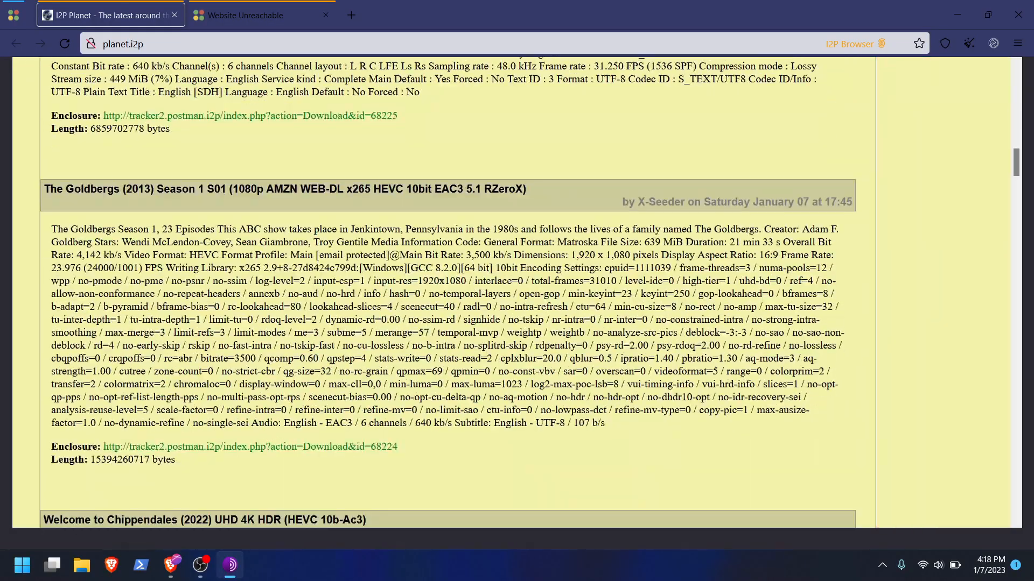
{"action": "scroll", "scroll_direction": "down", "scroll_amount": 3}
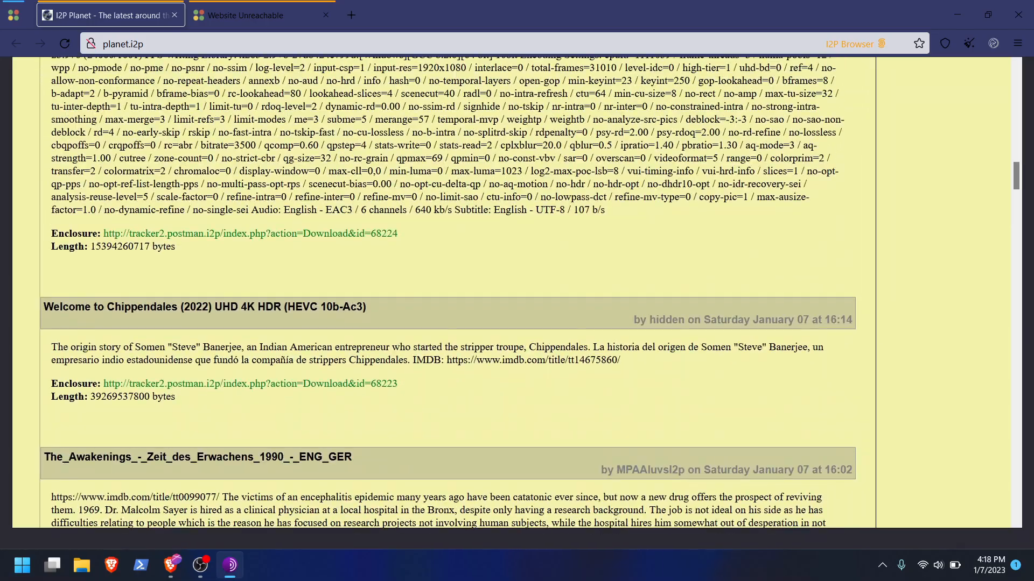
{"action": "scroll", "scroll_direction": "up", "scroll_amount": 3}
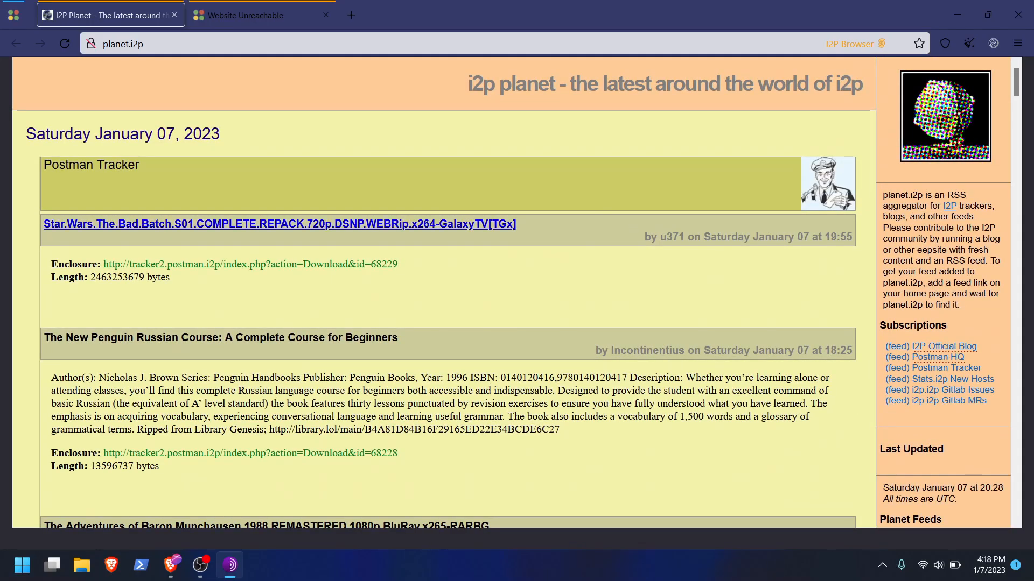
{"action": "scroll", "scroll_direction": "down", "scroll_amount": 3}
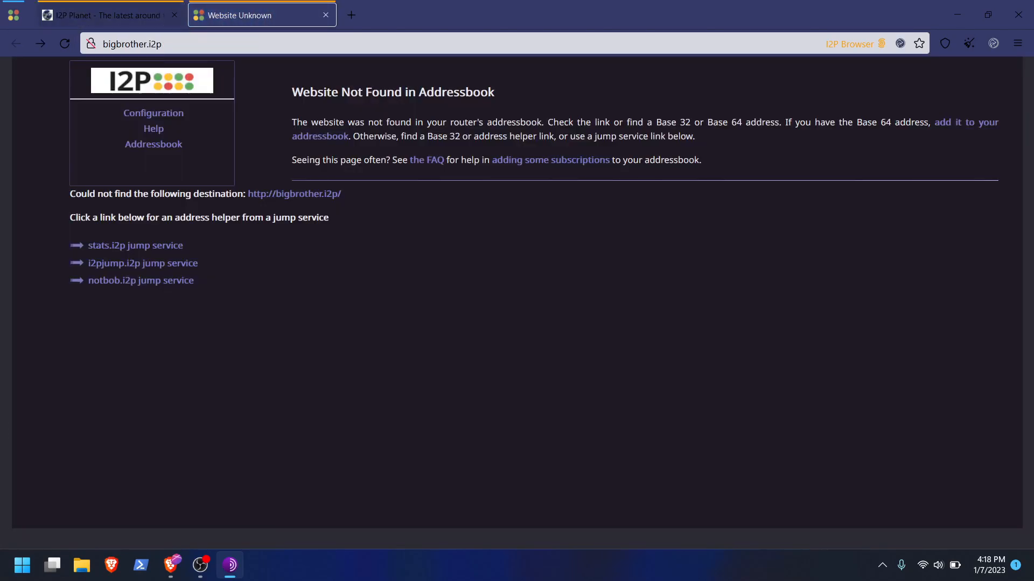
{"action": "left_click", "coordinate": [350, 15]}
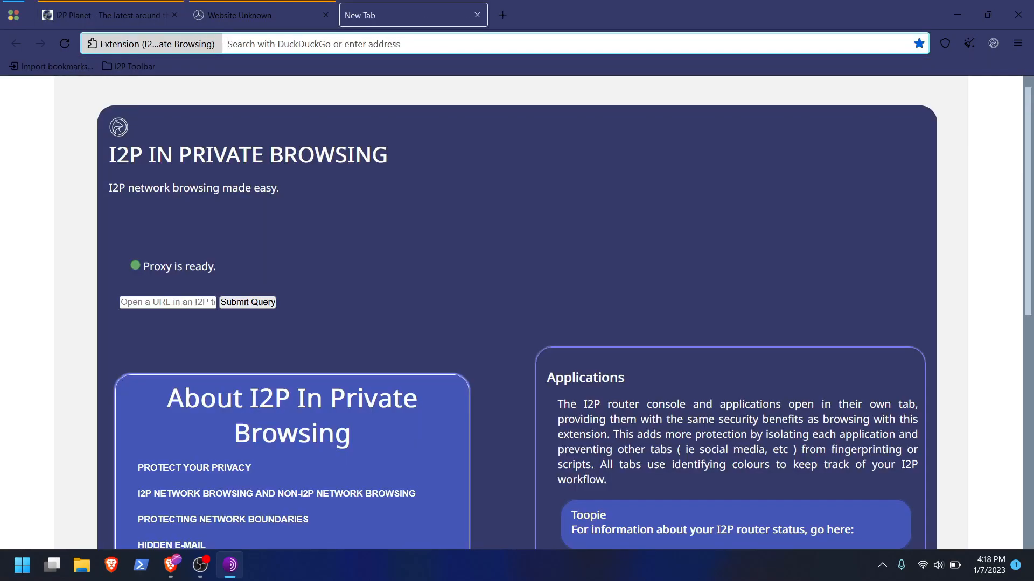
{"action": "type", "text": "127.0.0.1:7657/home"}
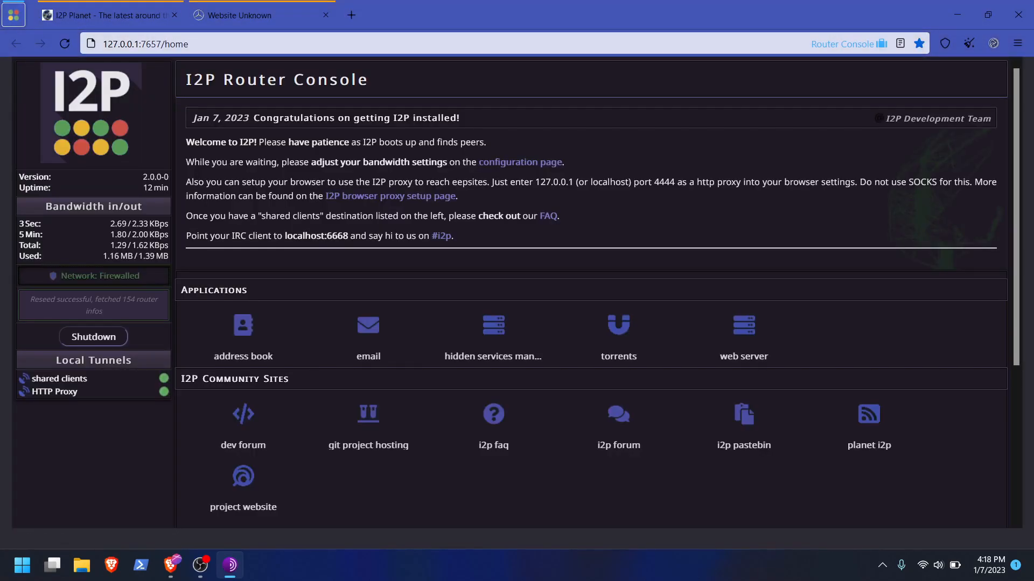
{"action": "left_click", "coordinate": [101, 276]}
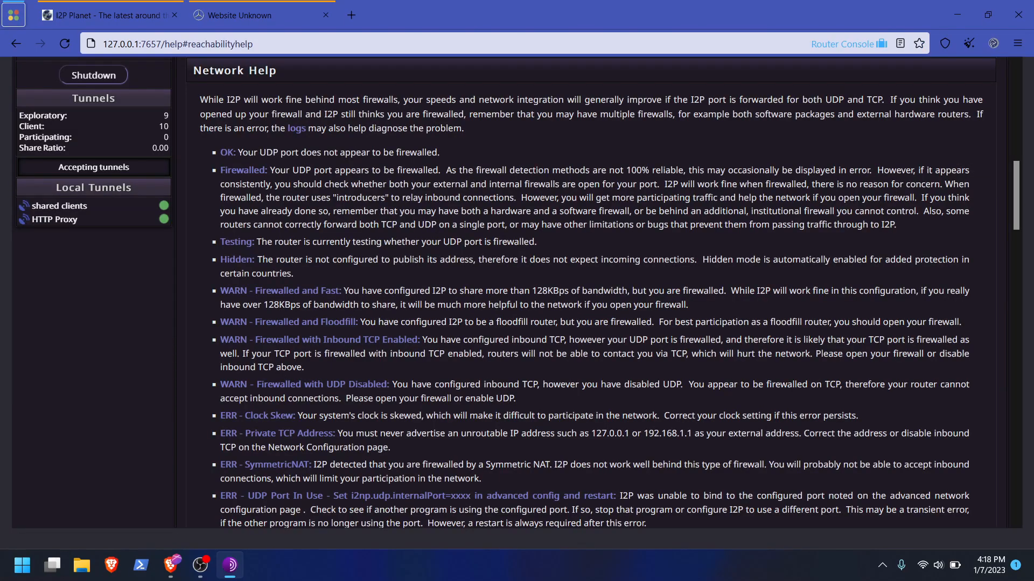
{"action": "scroll", "scroll_direction": "down", "scroll_amount": 3}
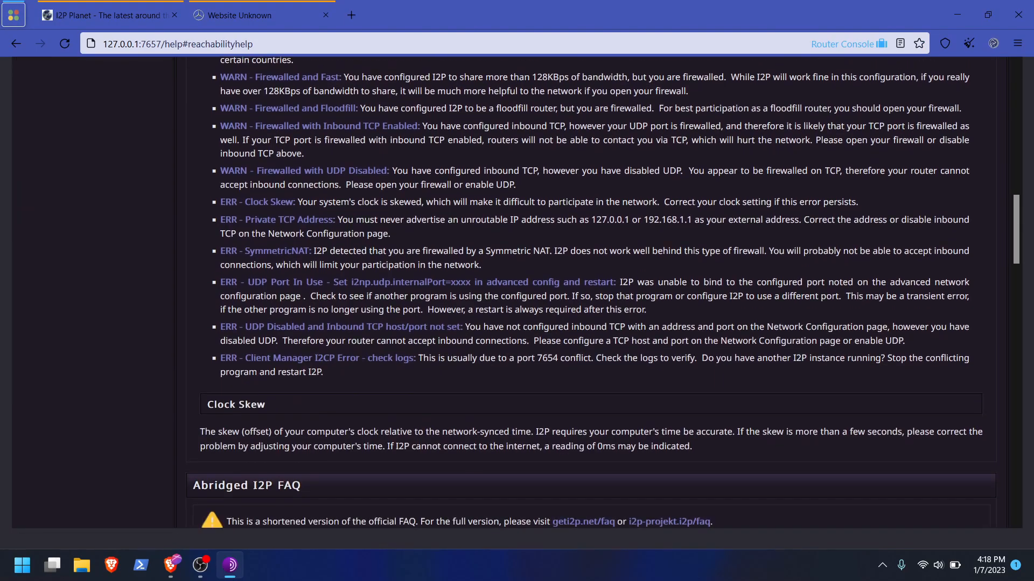
{"action": "scroll", "scroll_direction": "up", "scroll_amount": 3}
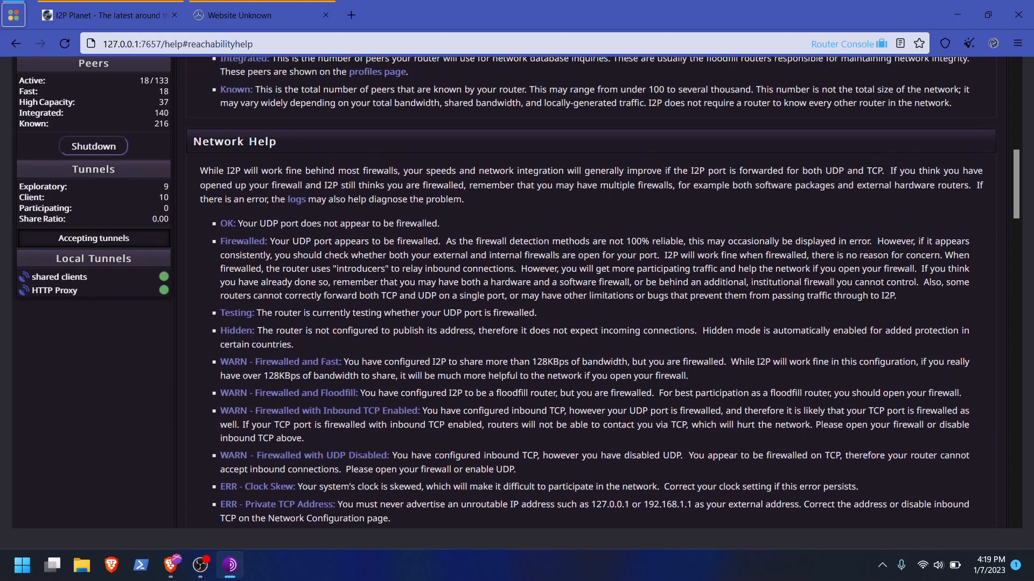
{"action": "scroll", "scroll_direction": "up", "scroll_amount": 3}
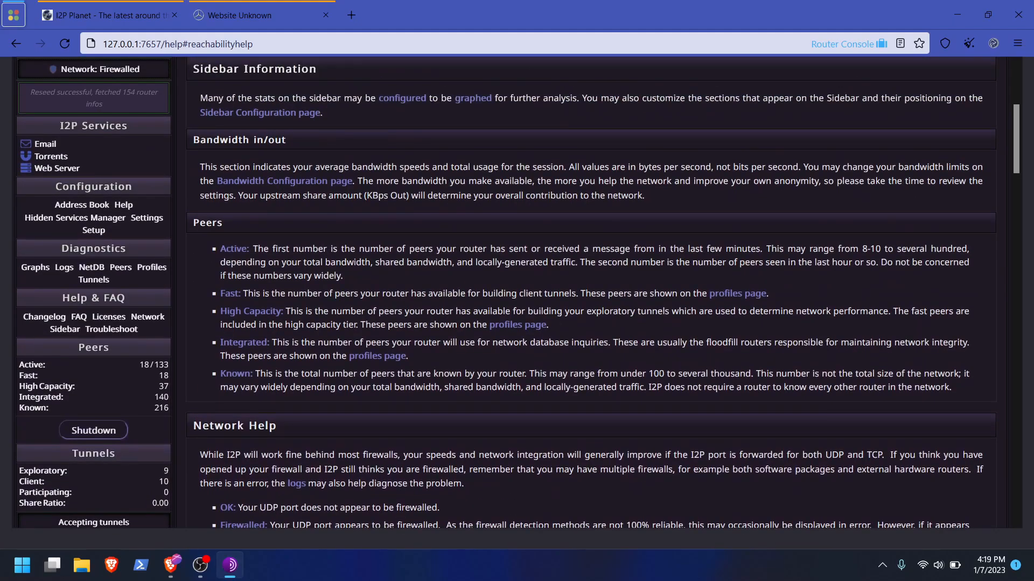
{"action": "scroll", "scroll_direction": "up", "scroll_amount": 3}
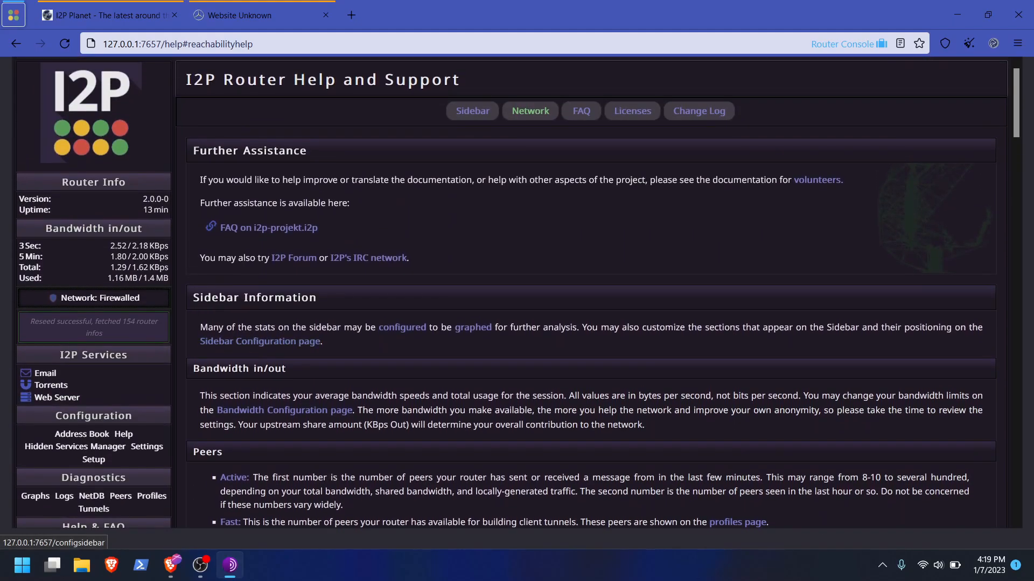
{"action": "scroll", "scroll_direction": "down", "scroll_amount": 3}
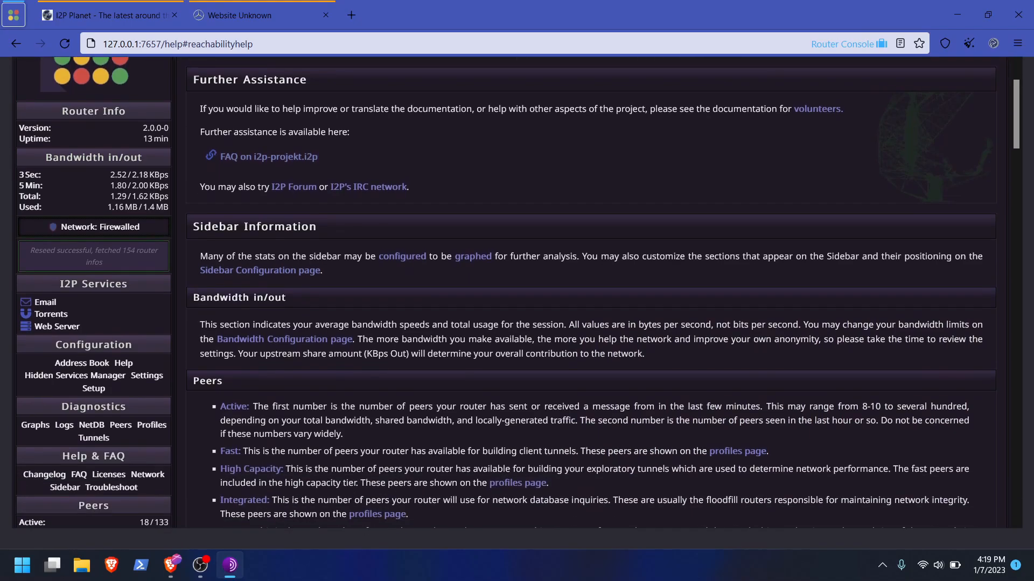
{"action": "scroll", "scroll_direction": "down", "scroll_amount": 3}
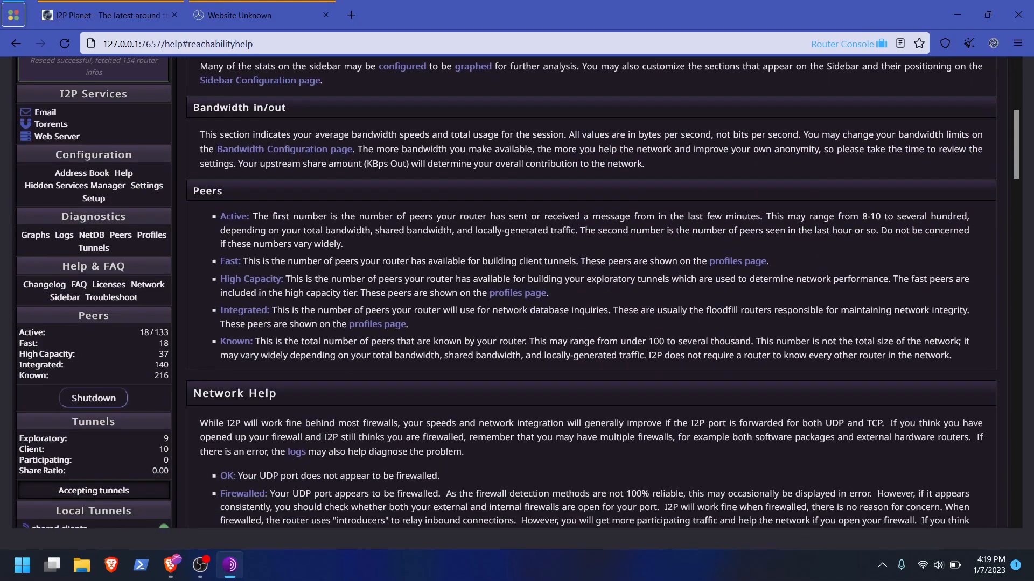
{"action": "scroll", "scroll_direction": "down", "scroll_amount": 3}
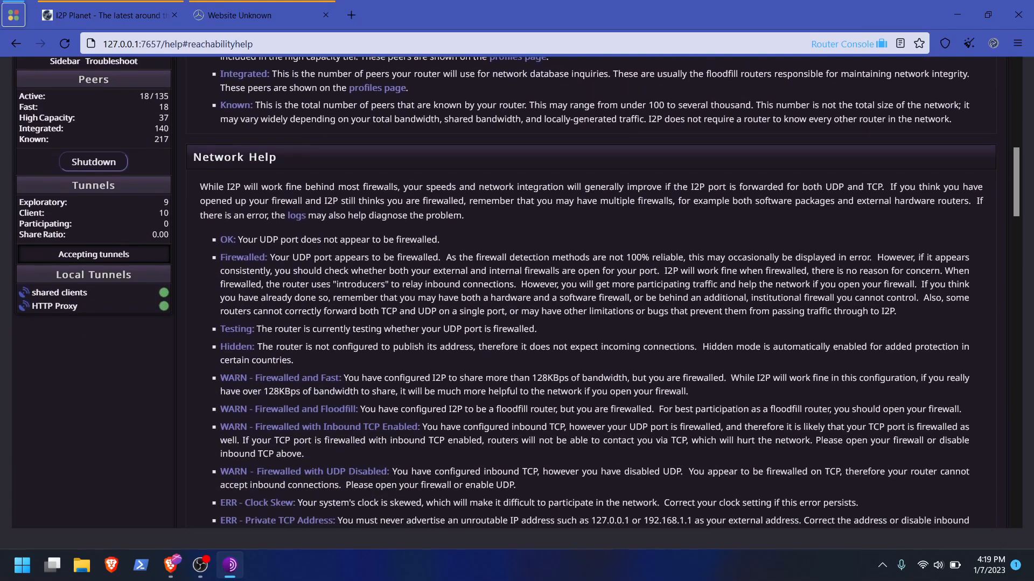
{"action": "scroll", "scroll_direction": "down", "scroll_amount": 3}
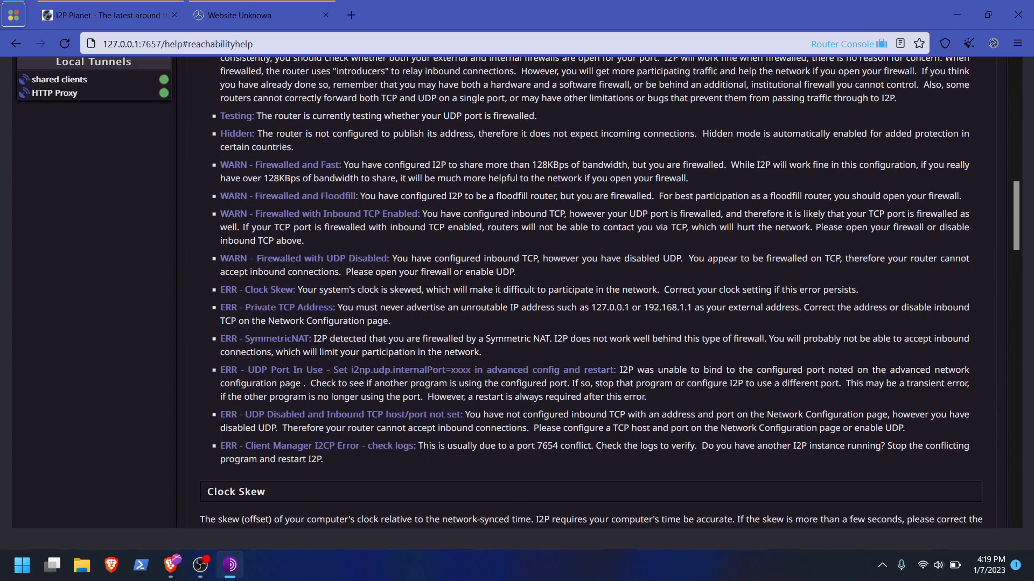
{"action": "scroll", "scroll_direction": "up", "scroll_amount": 3}
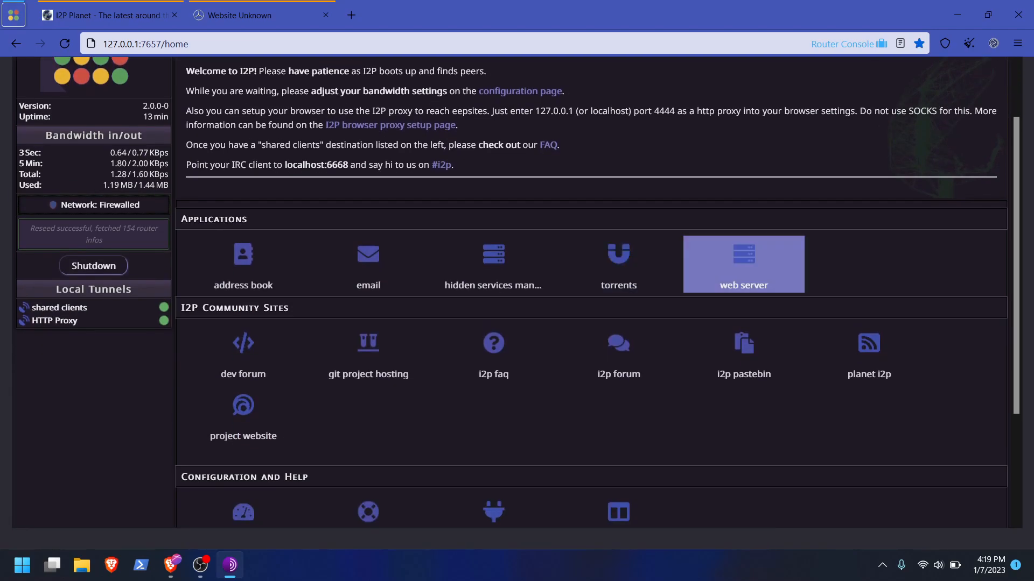
{"action": "mouse_move", "coordinate": [492, 263]}
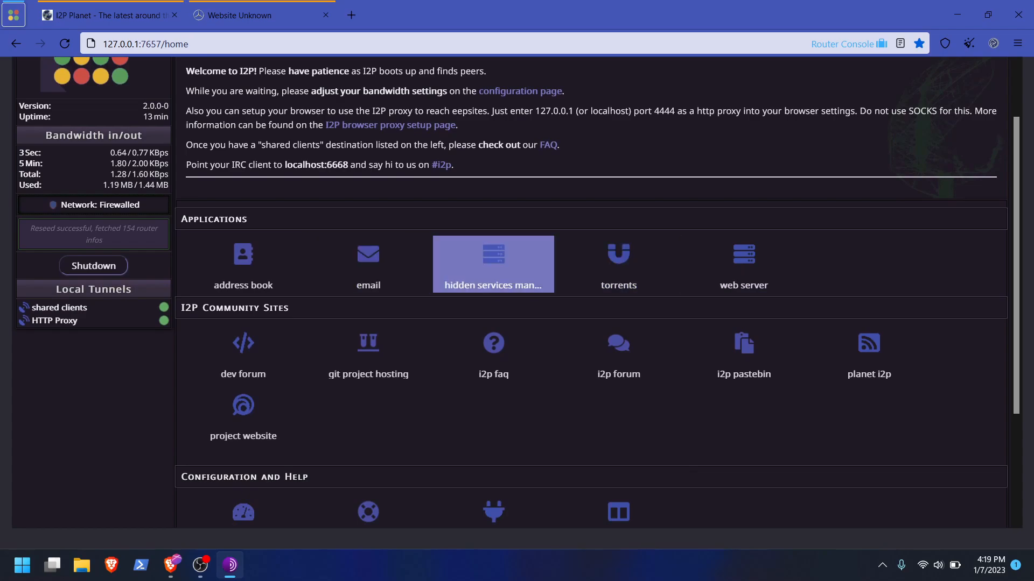
Review the console's Applications, then switch to the bigbrother.i2p 'Website Unknown' tab.
{"action": "scroll", "scroll_direction": "up", "scroll_amount": 3}
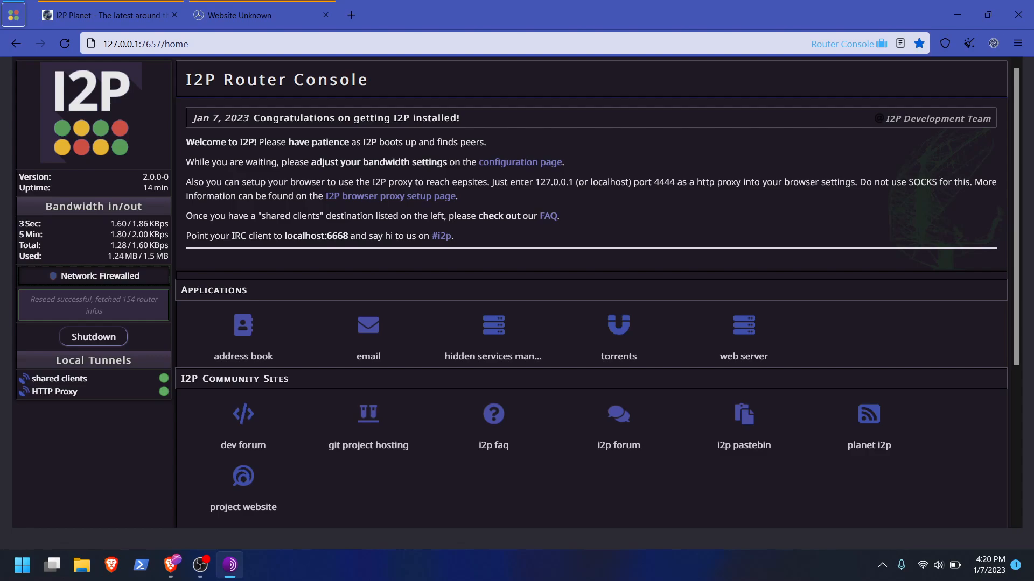
{"action": "left_click", "coordinate": [260, 15]}
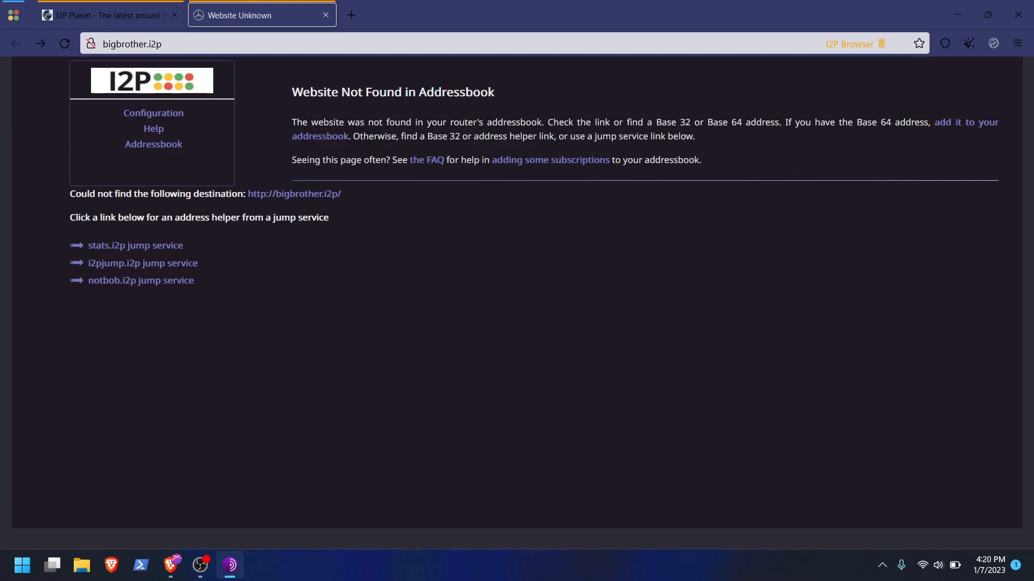
Switch to the I2P Planet tab and open a new In Private Browsing tab.
{"action": "left_click", "coordinate": [106, 15]}
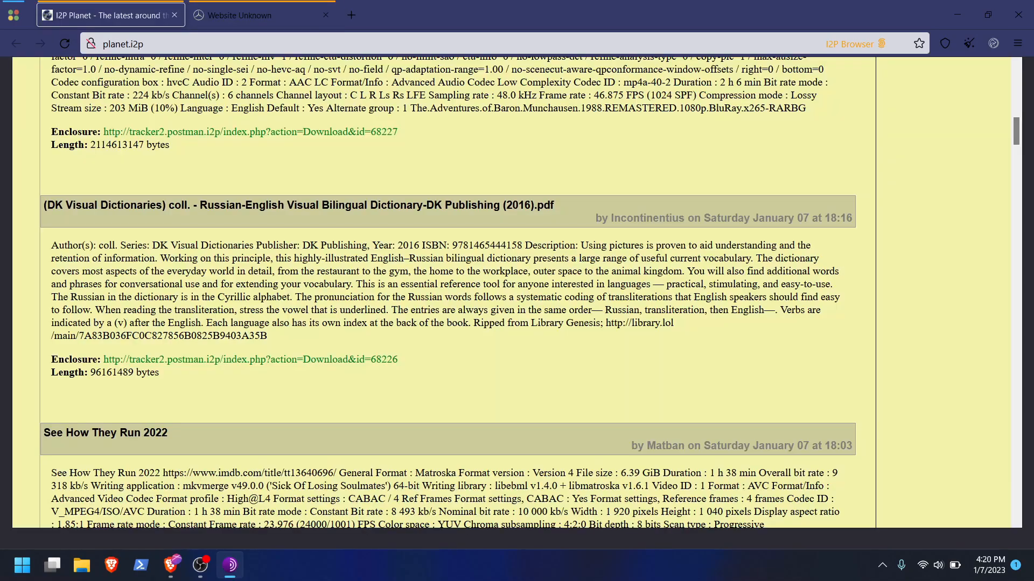
{"action": "left_click", "coordinate": [352, 15]}
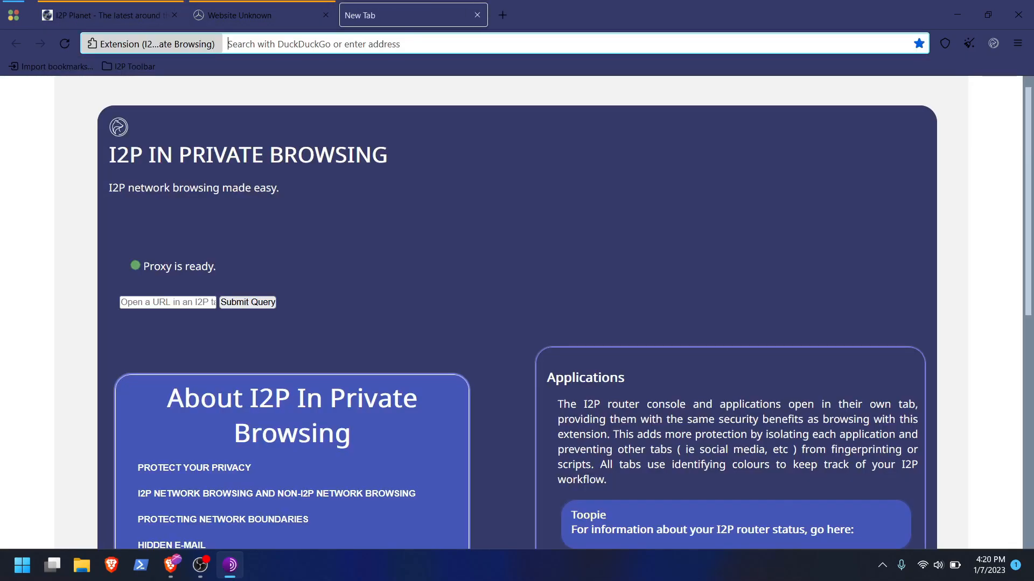